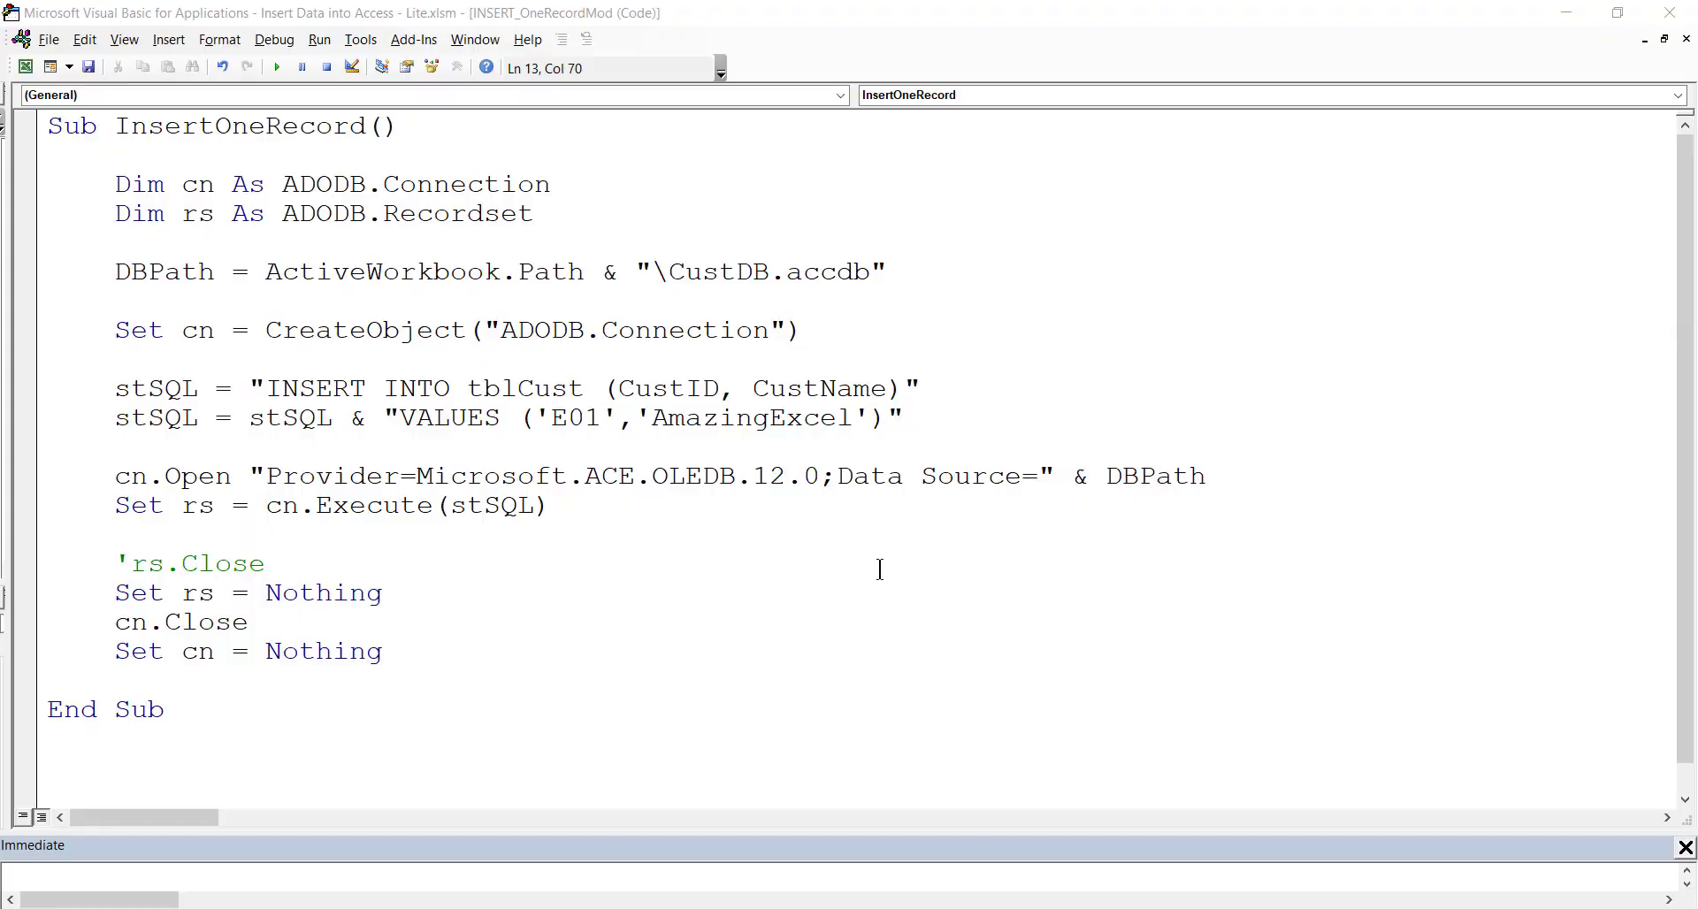
pyautogui.moveTo(421, 303)
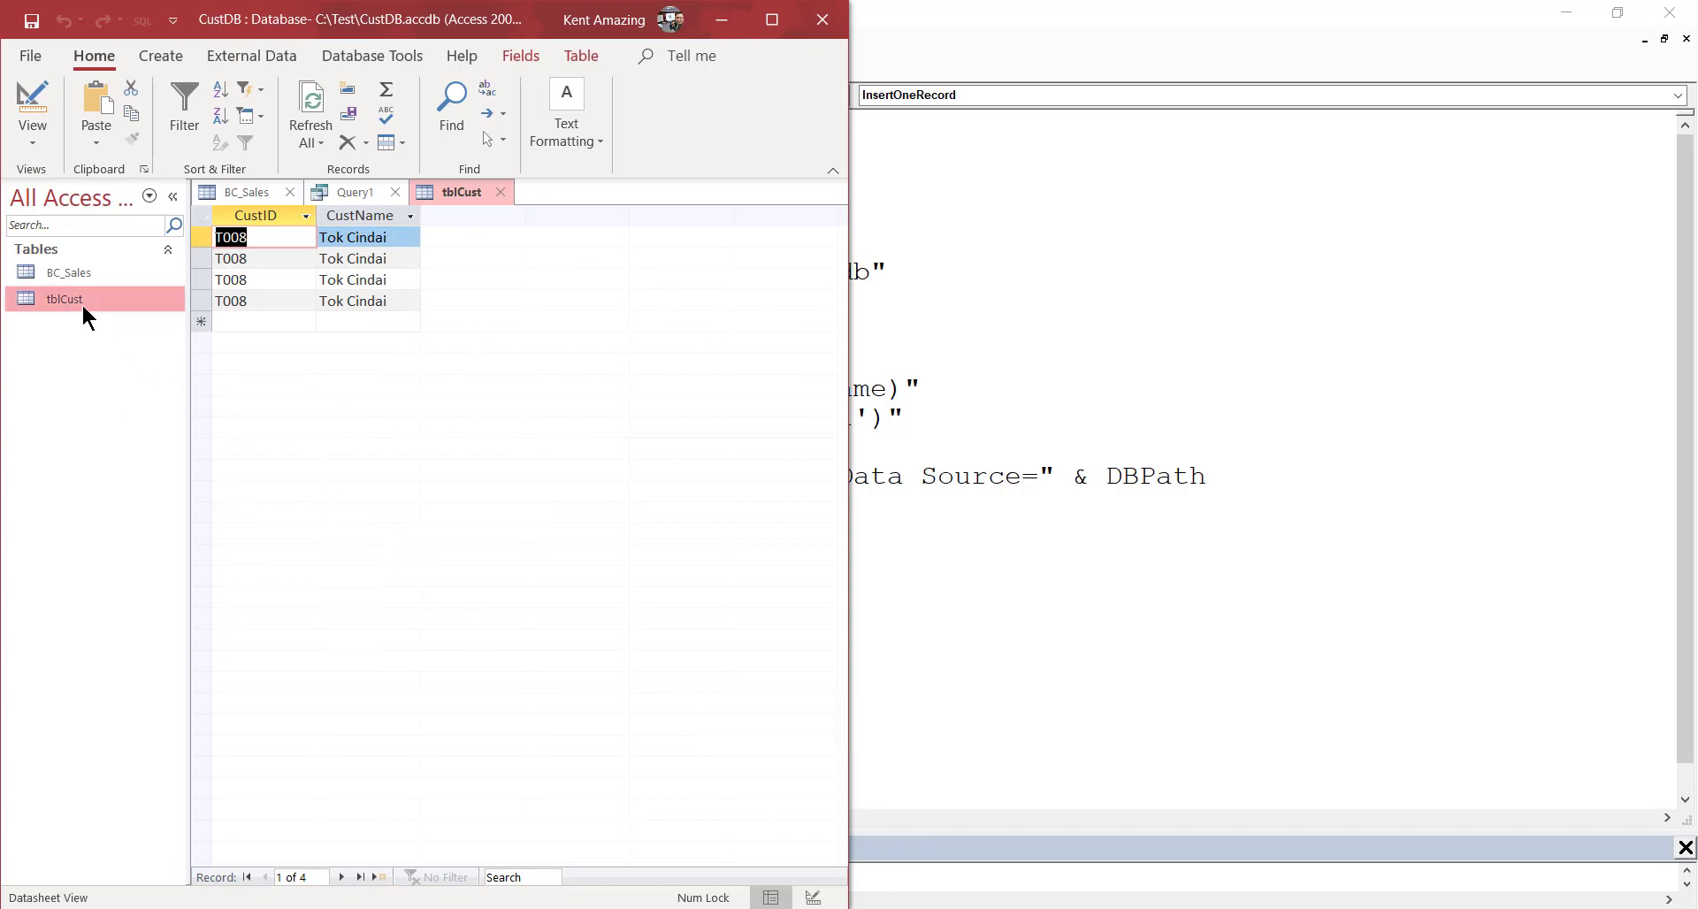
pyautogui.moveTo(75, 311)
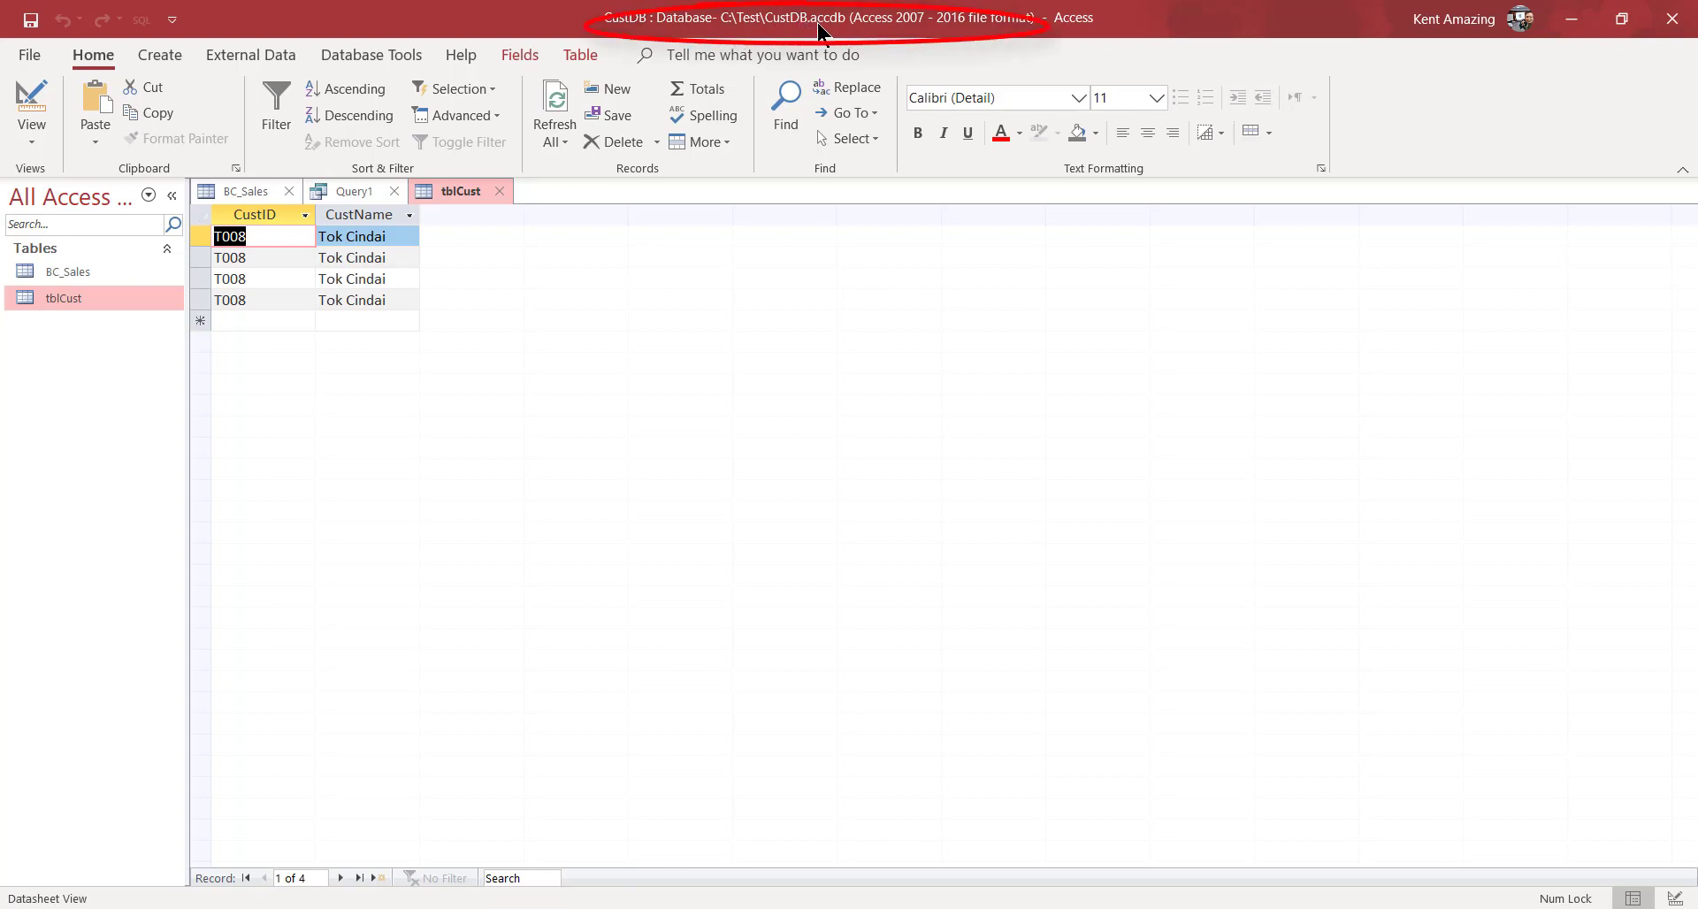
pyautogui.moveTo(842, 37)
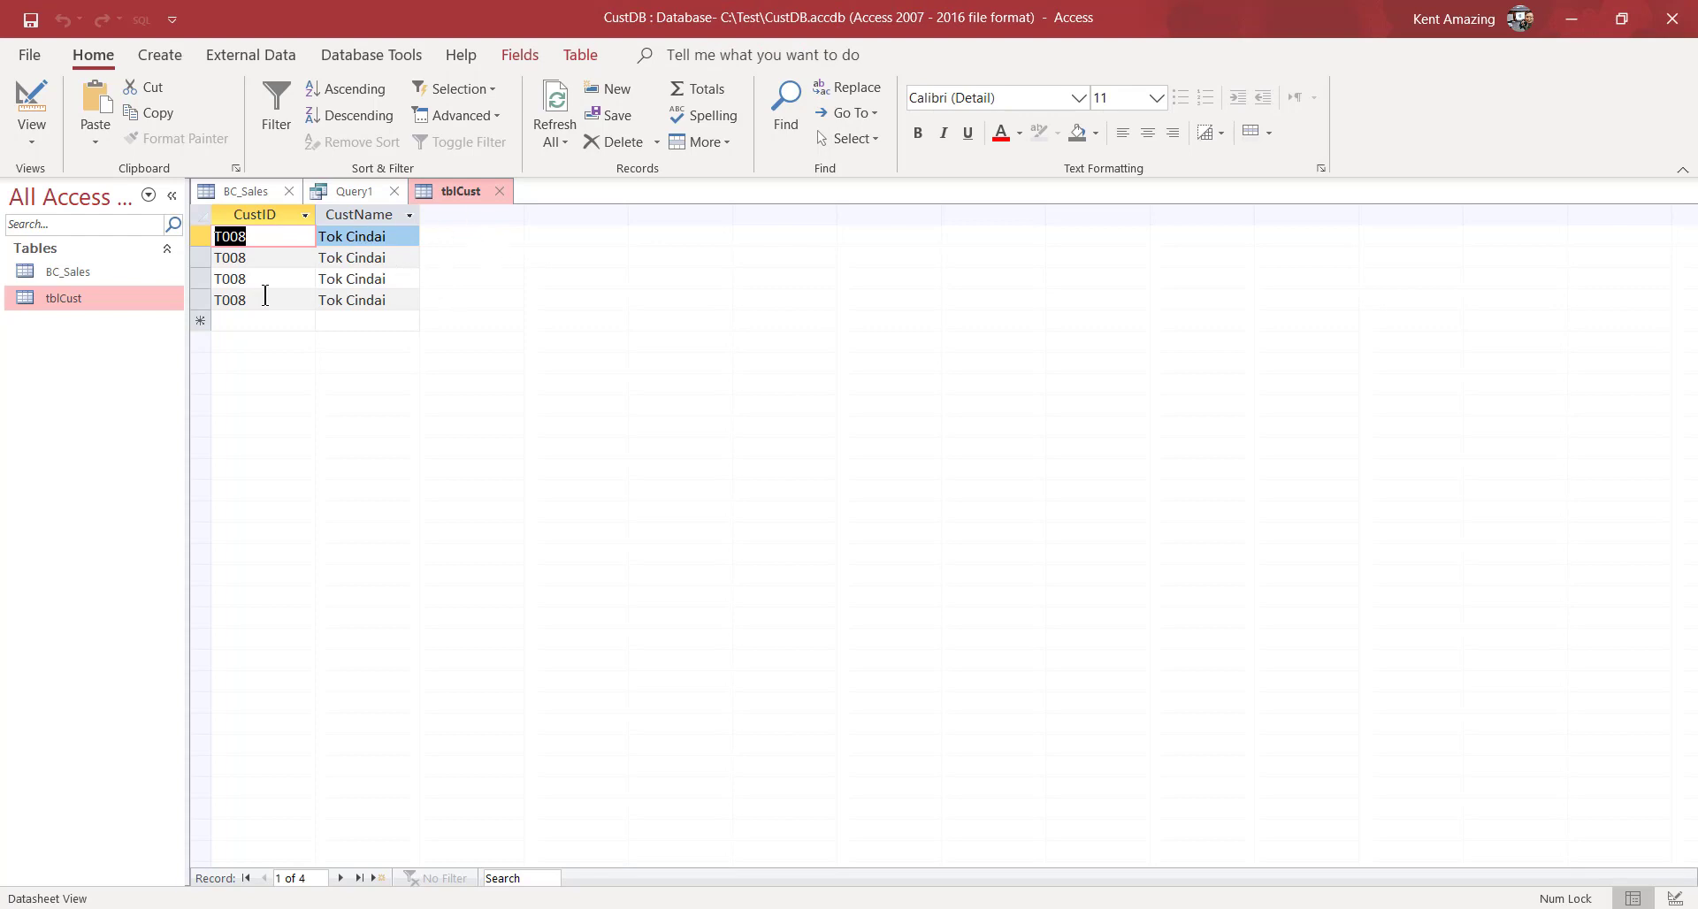
pyautogui.moveTo(294, 284)
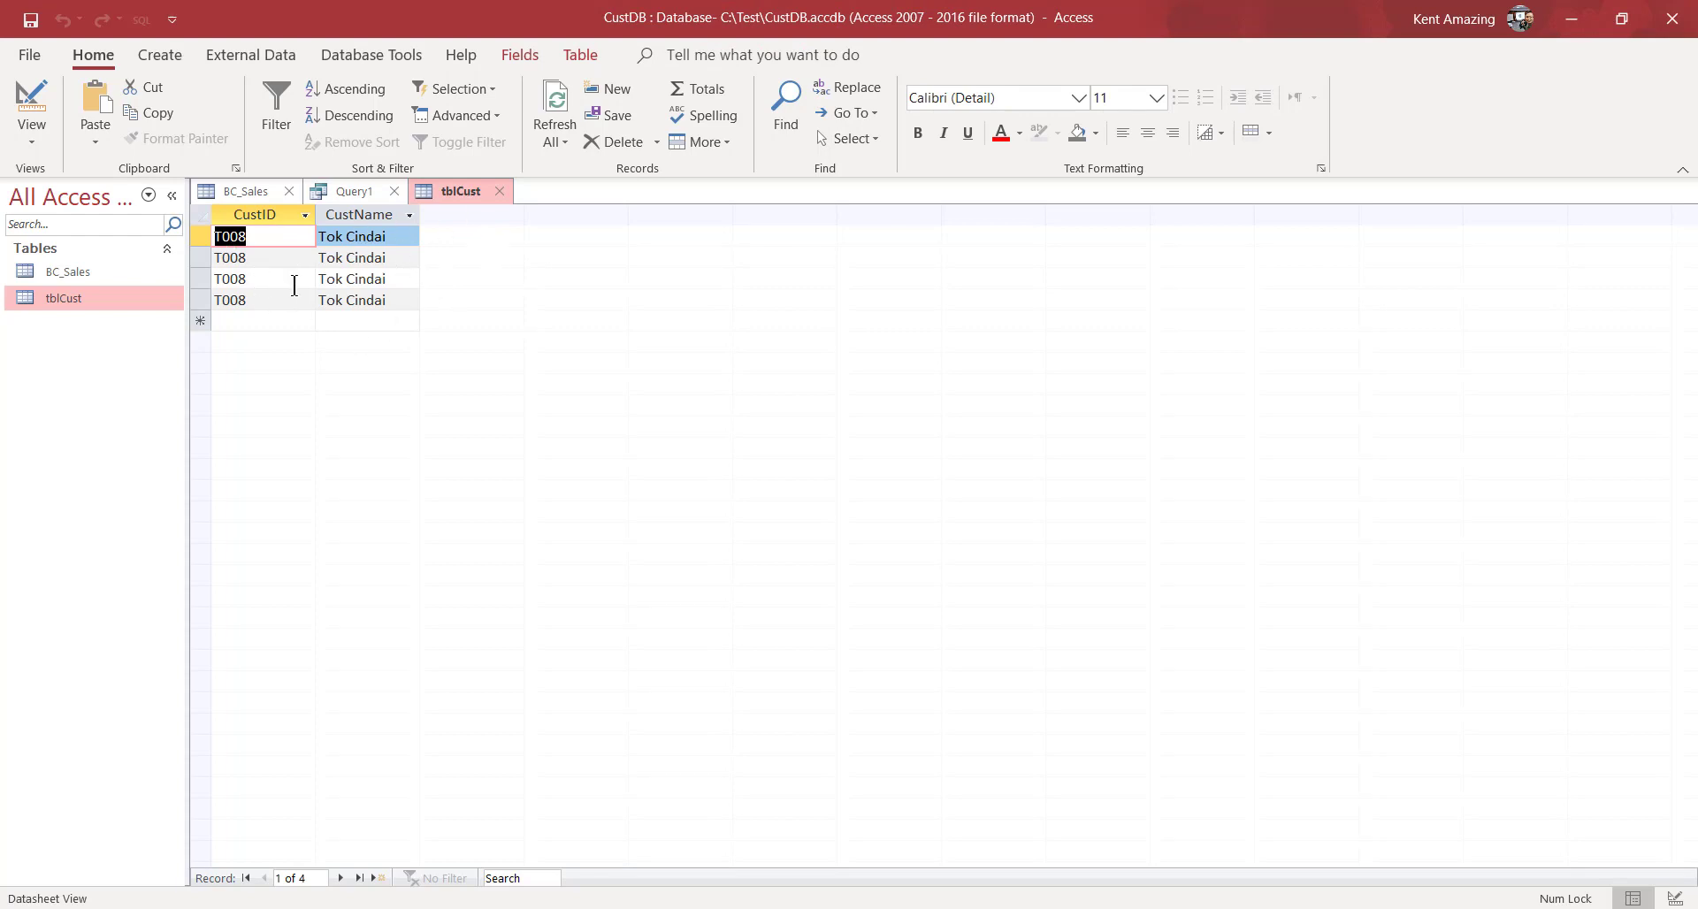
pyautogui.moveTo(157, 55)
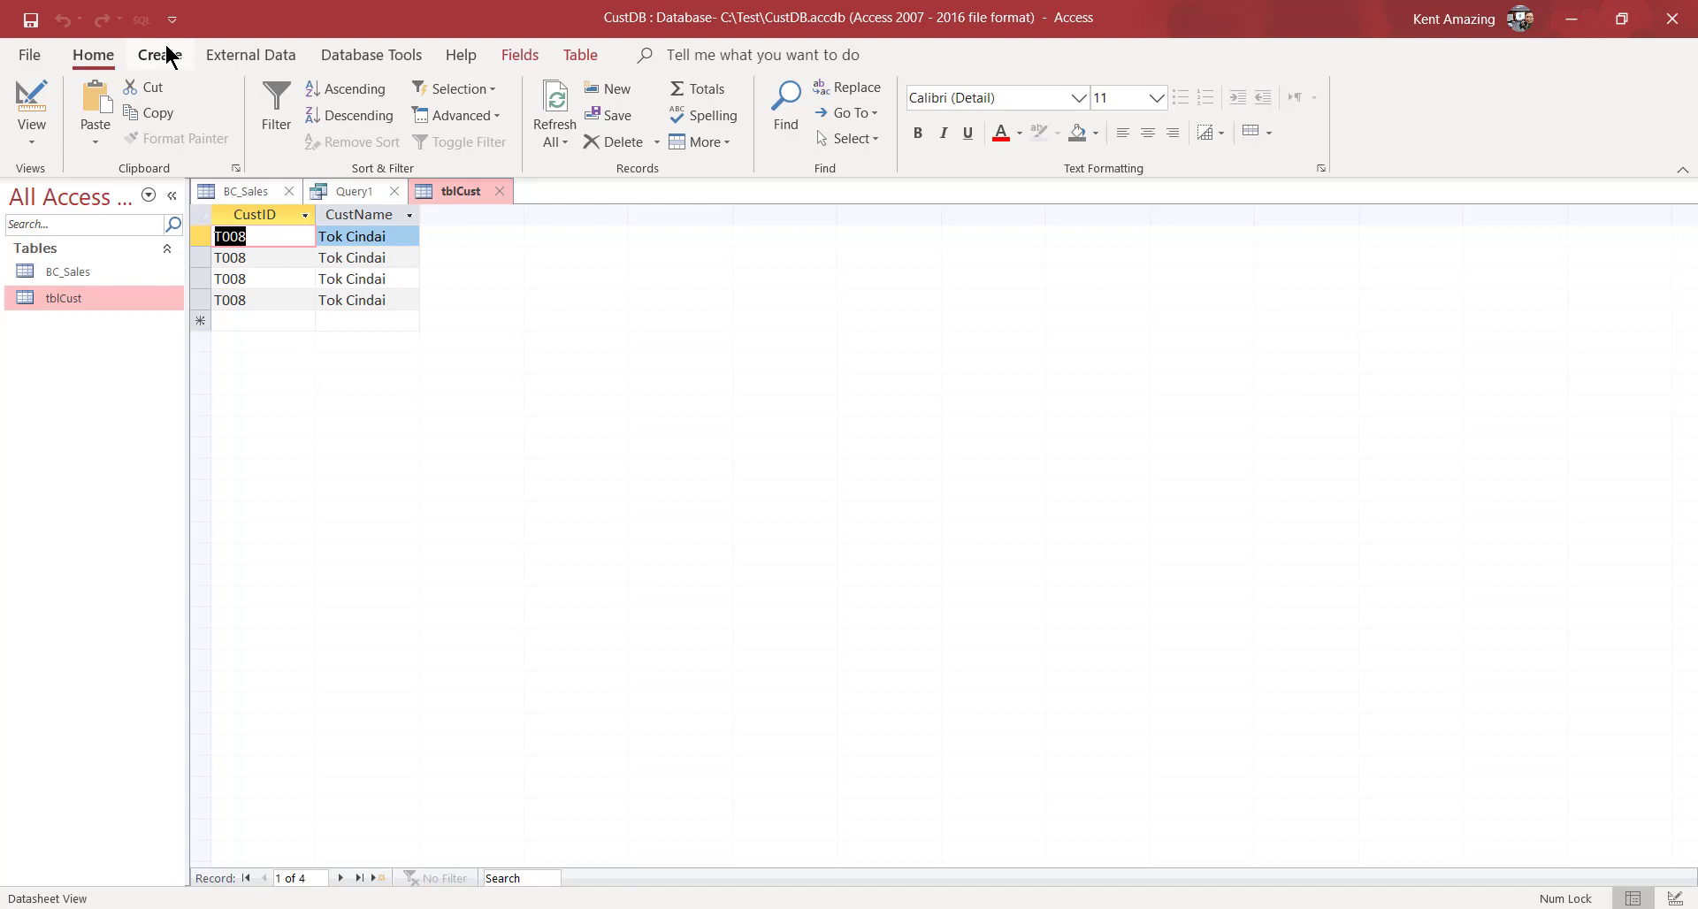
# Step: Create a new query in SQL view with DELETE * FROM tblCust; and run it
pyautogui.click(158, 55)
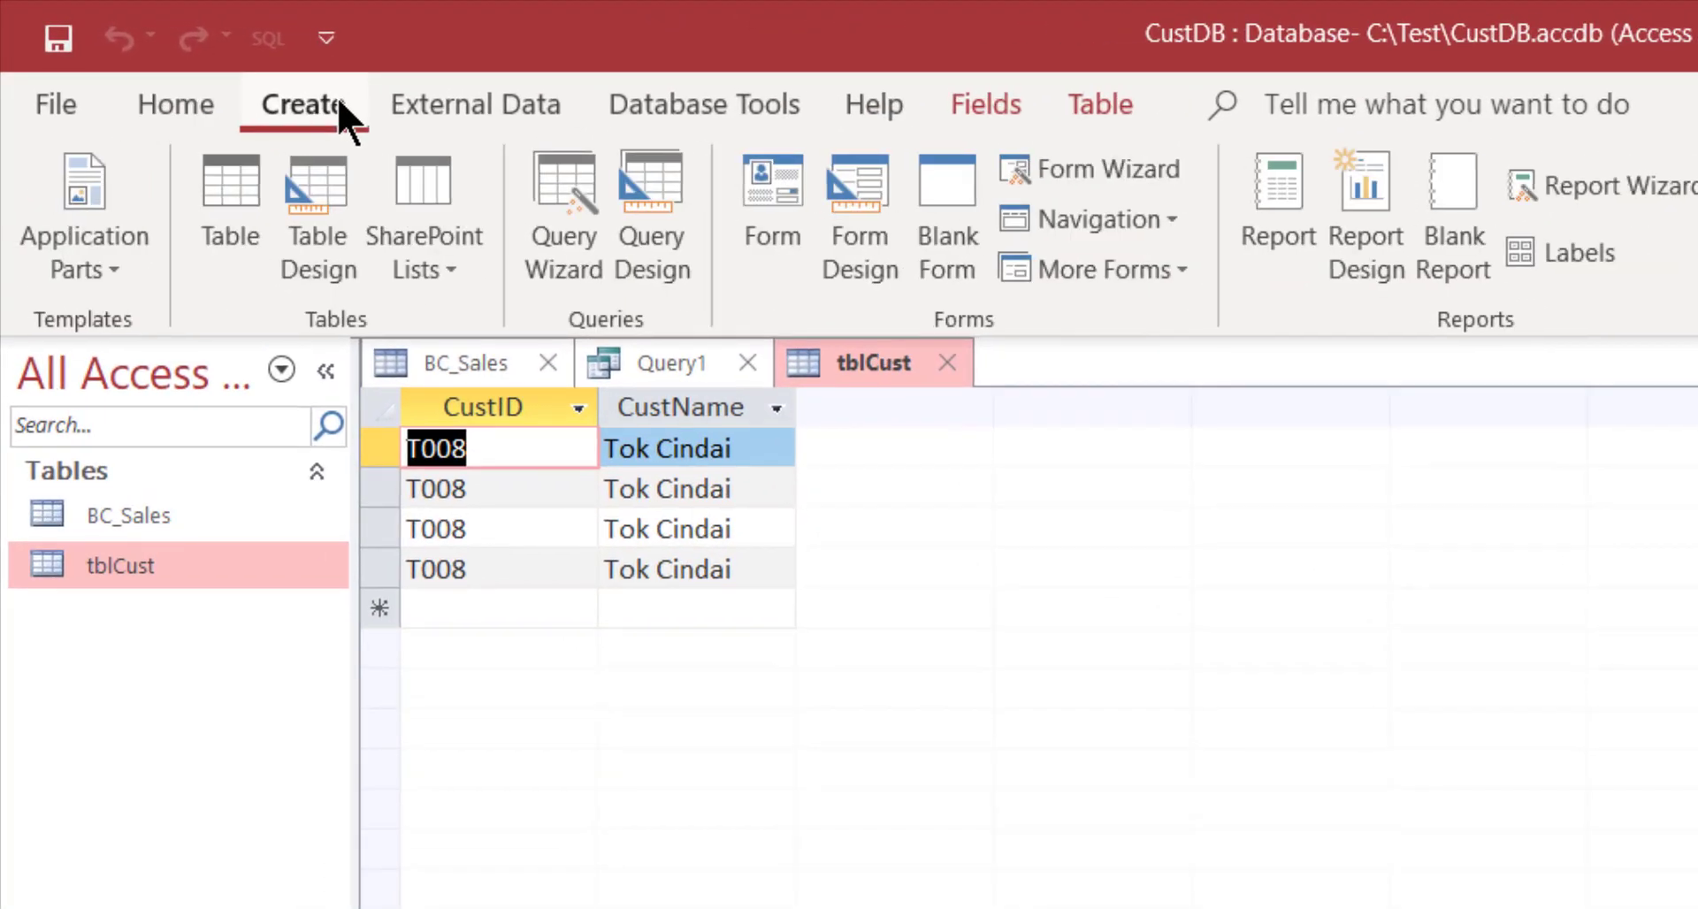
pyautogui.moveTo(651, 205)
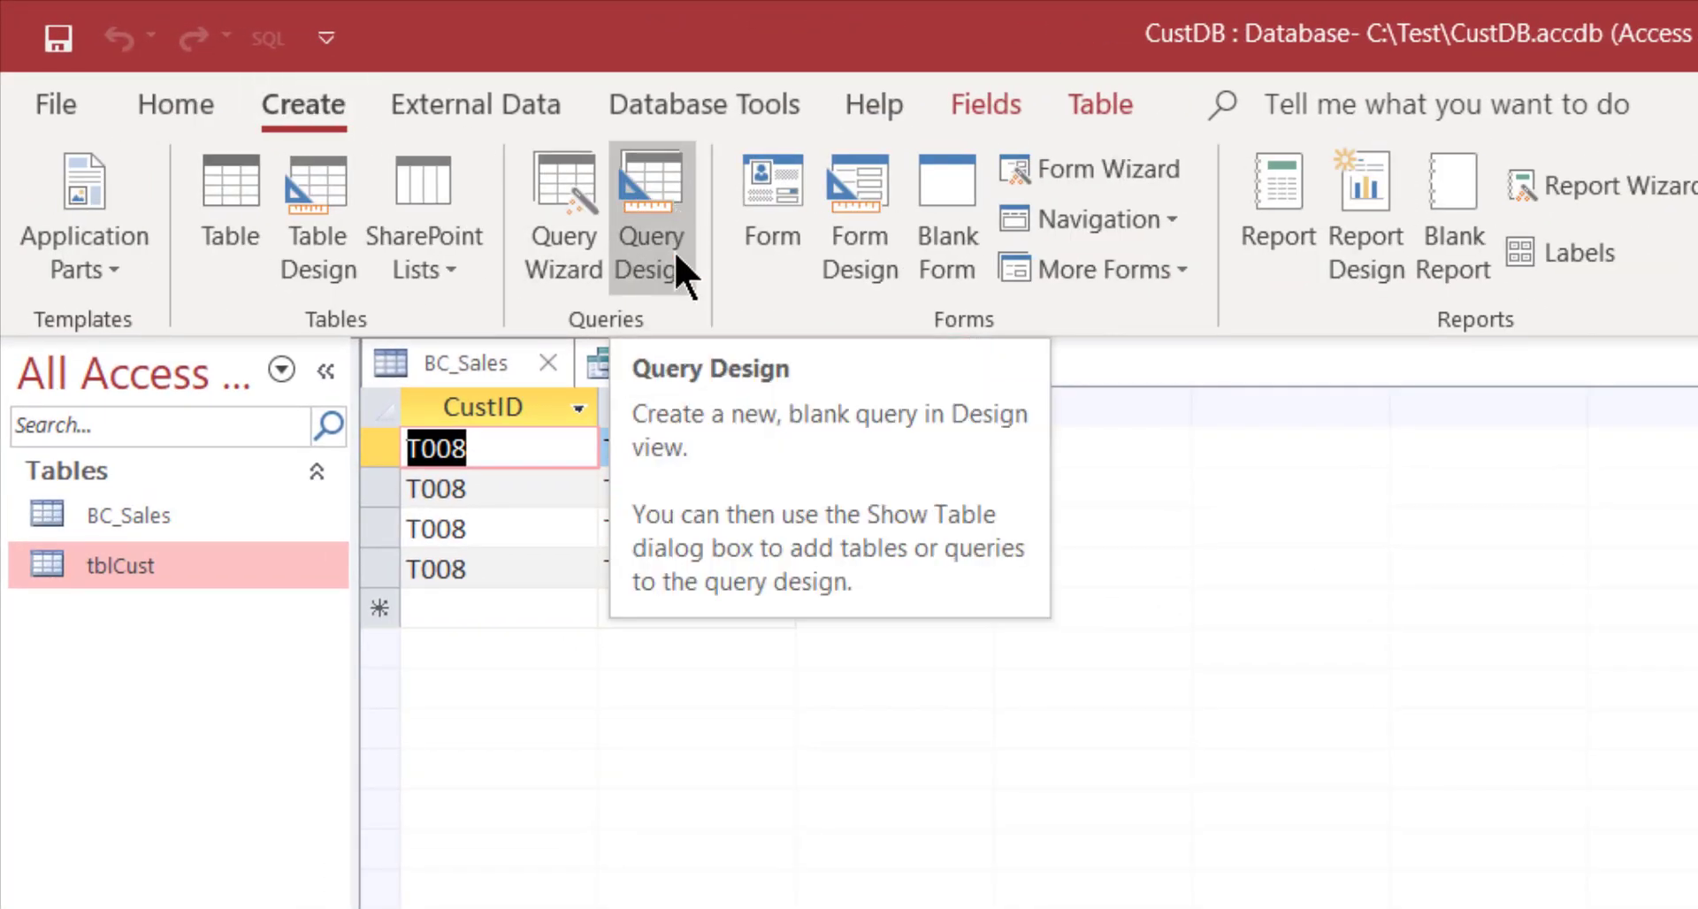
pyautogui.click(651, 205)
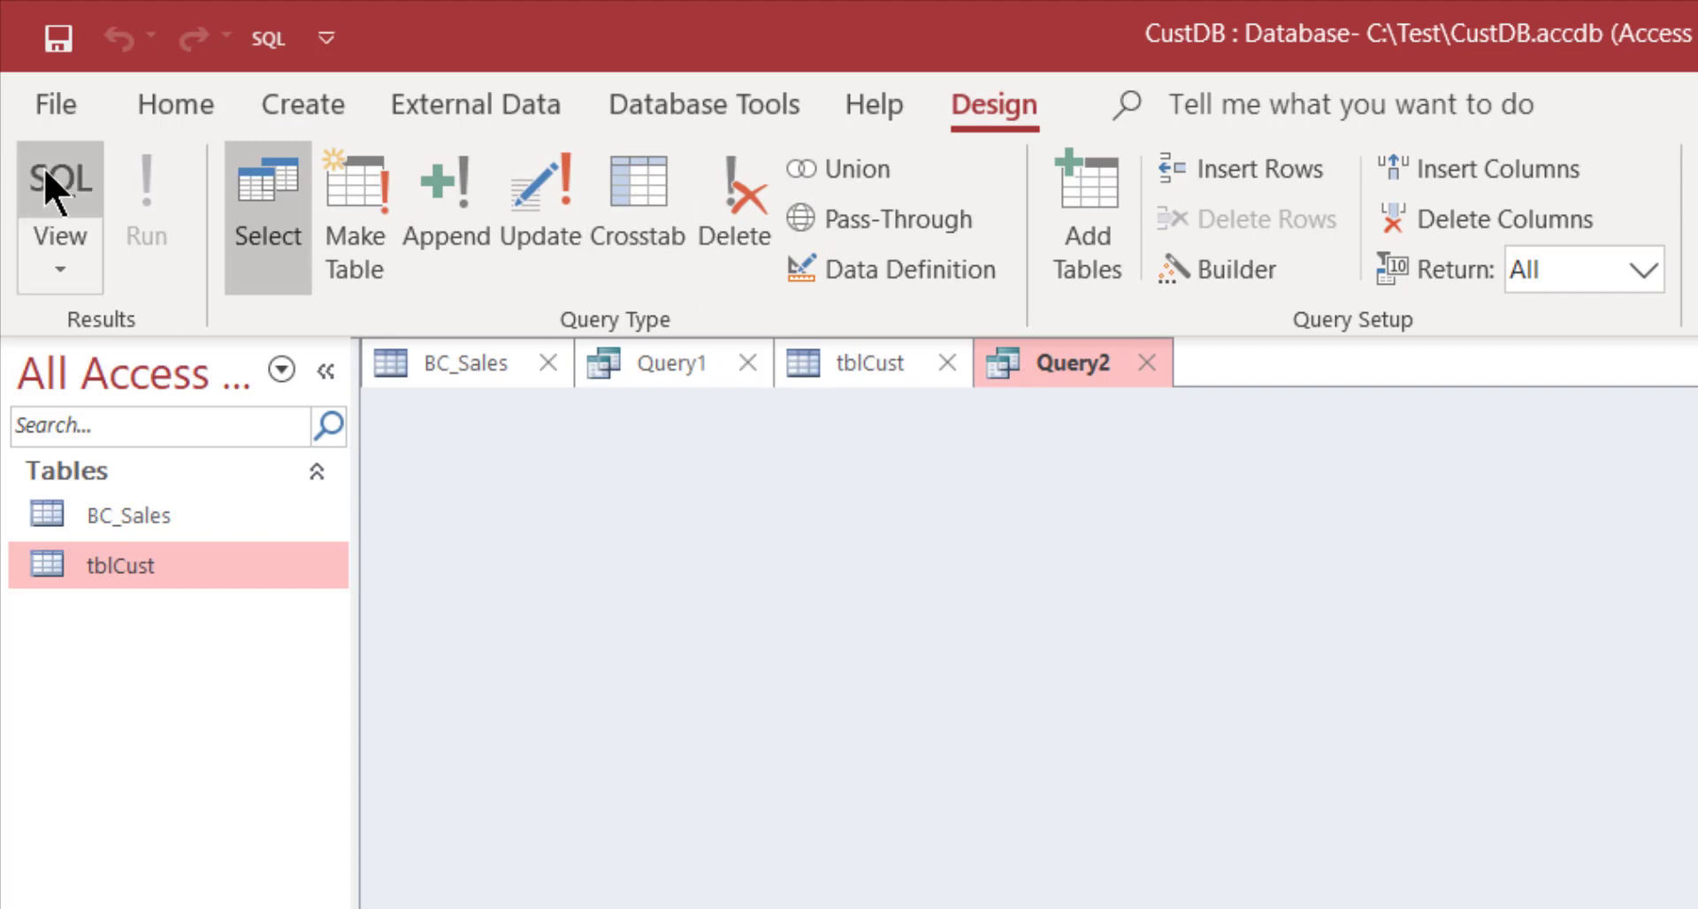
pyautogui.click(58, 179)
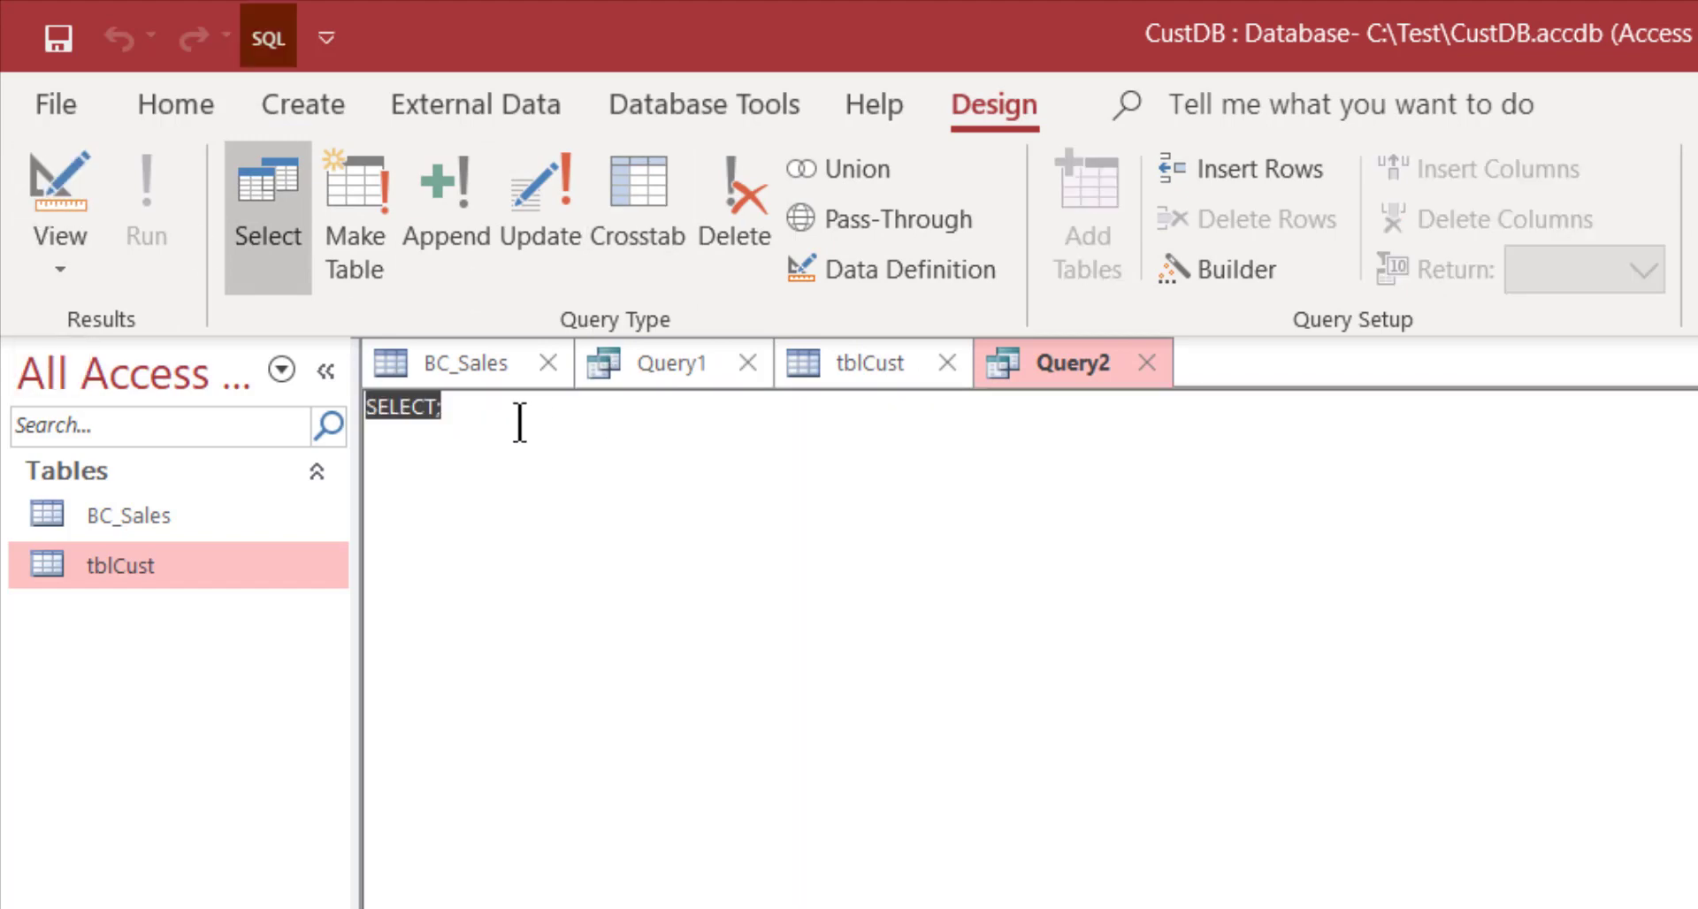
pyautogui.write('DELETE *')
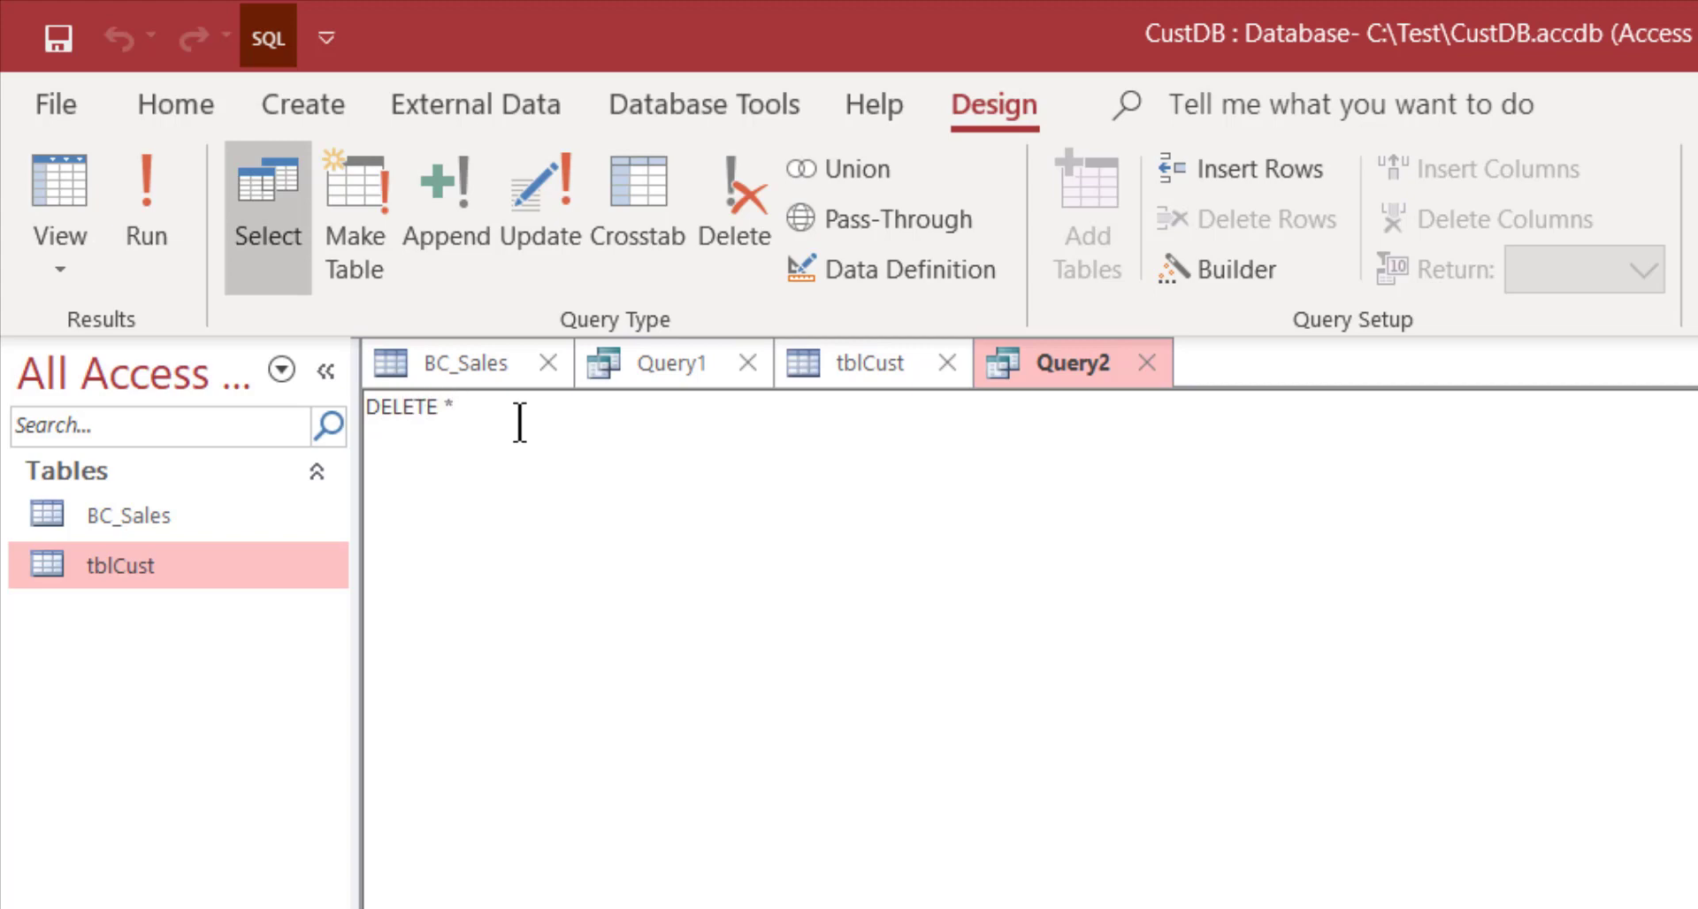
pyautogui.write('FROM tblC')
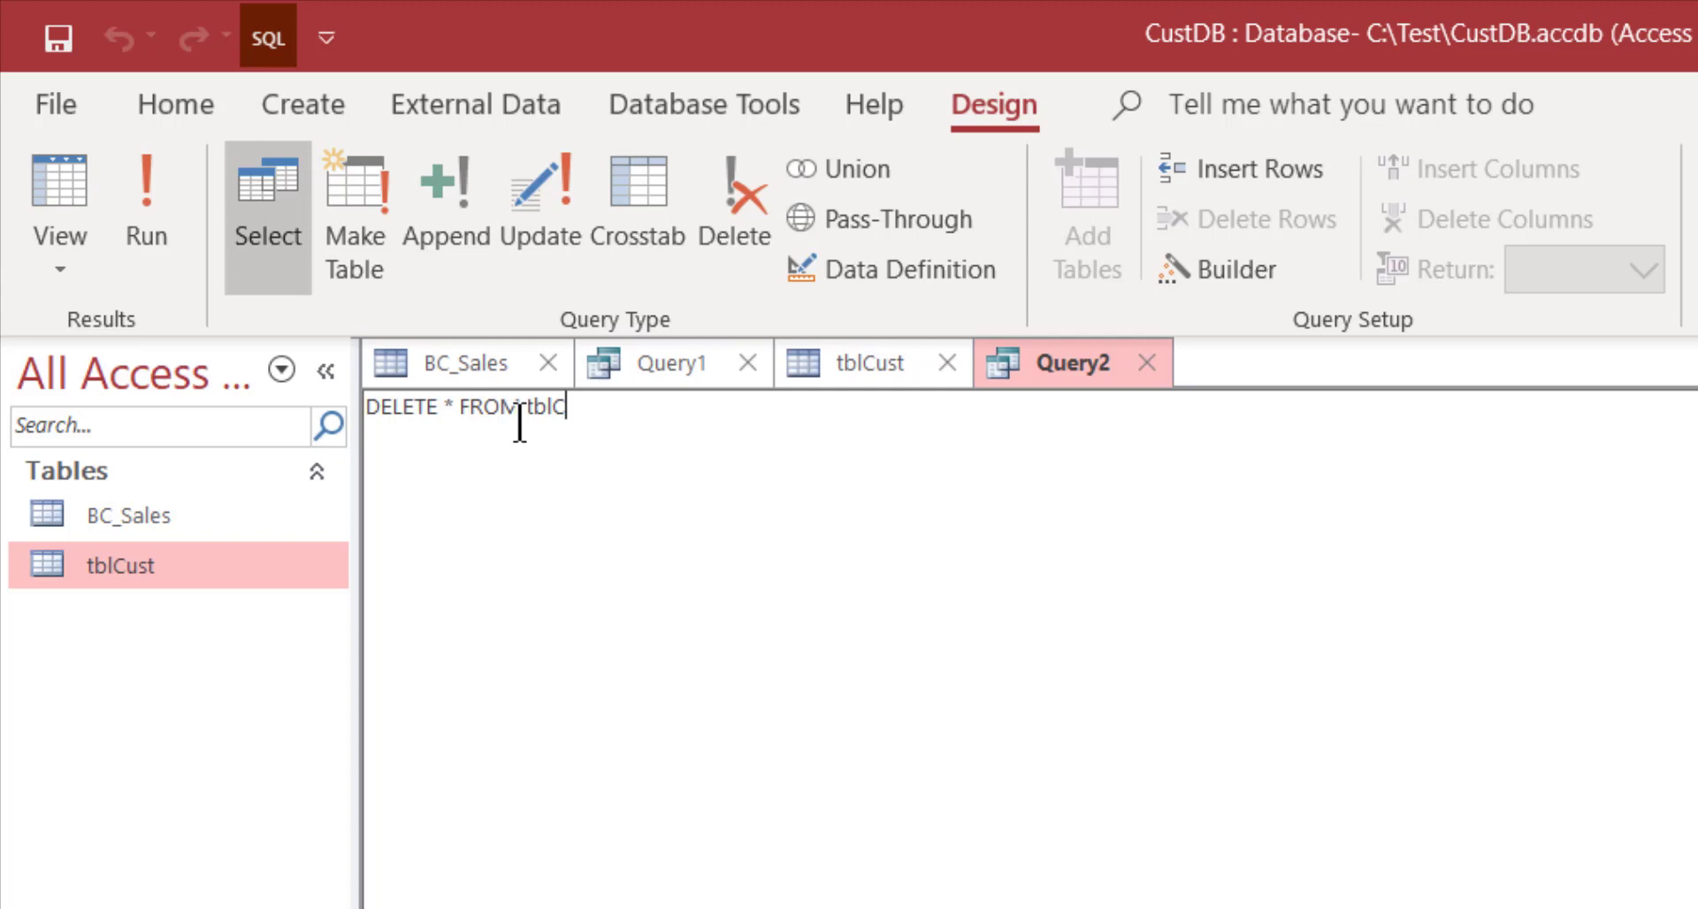
pyautogui.write('ust;')
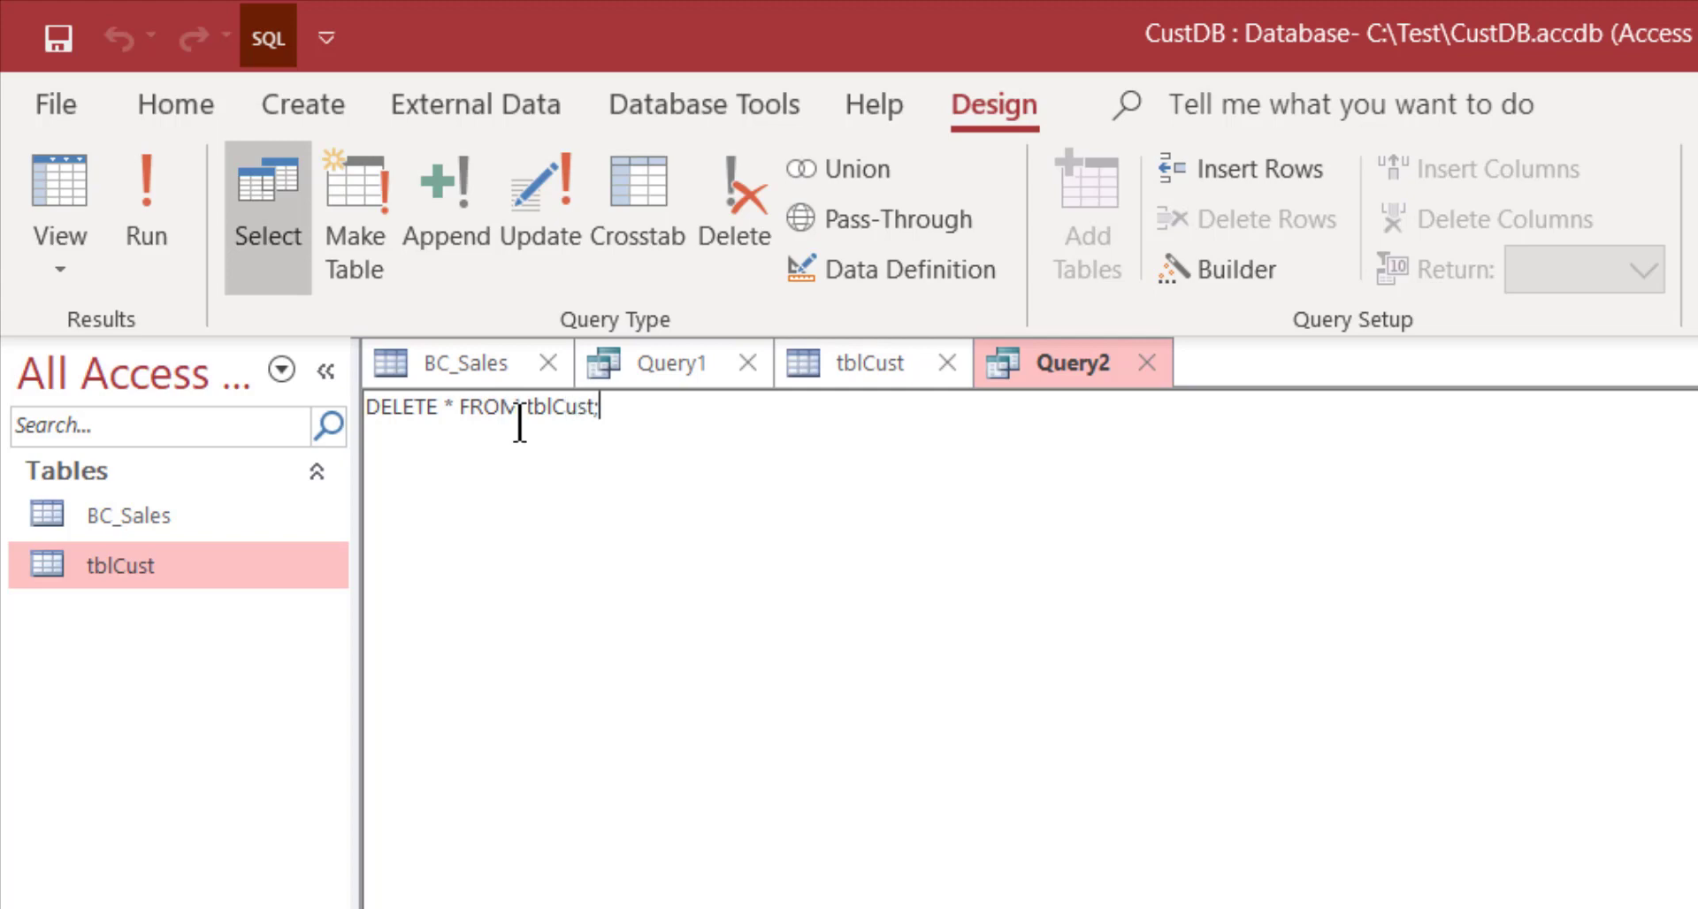
pyautogui.click(145, 205)
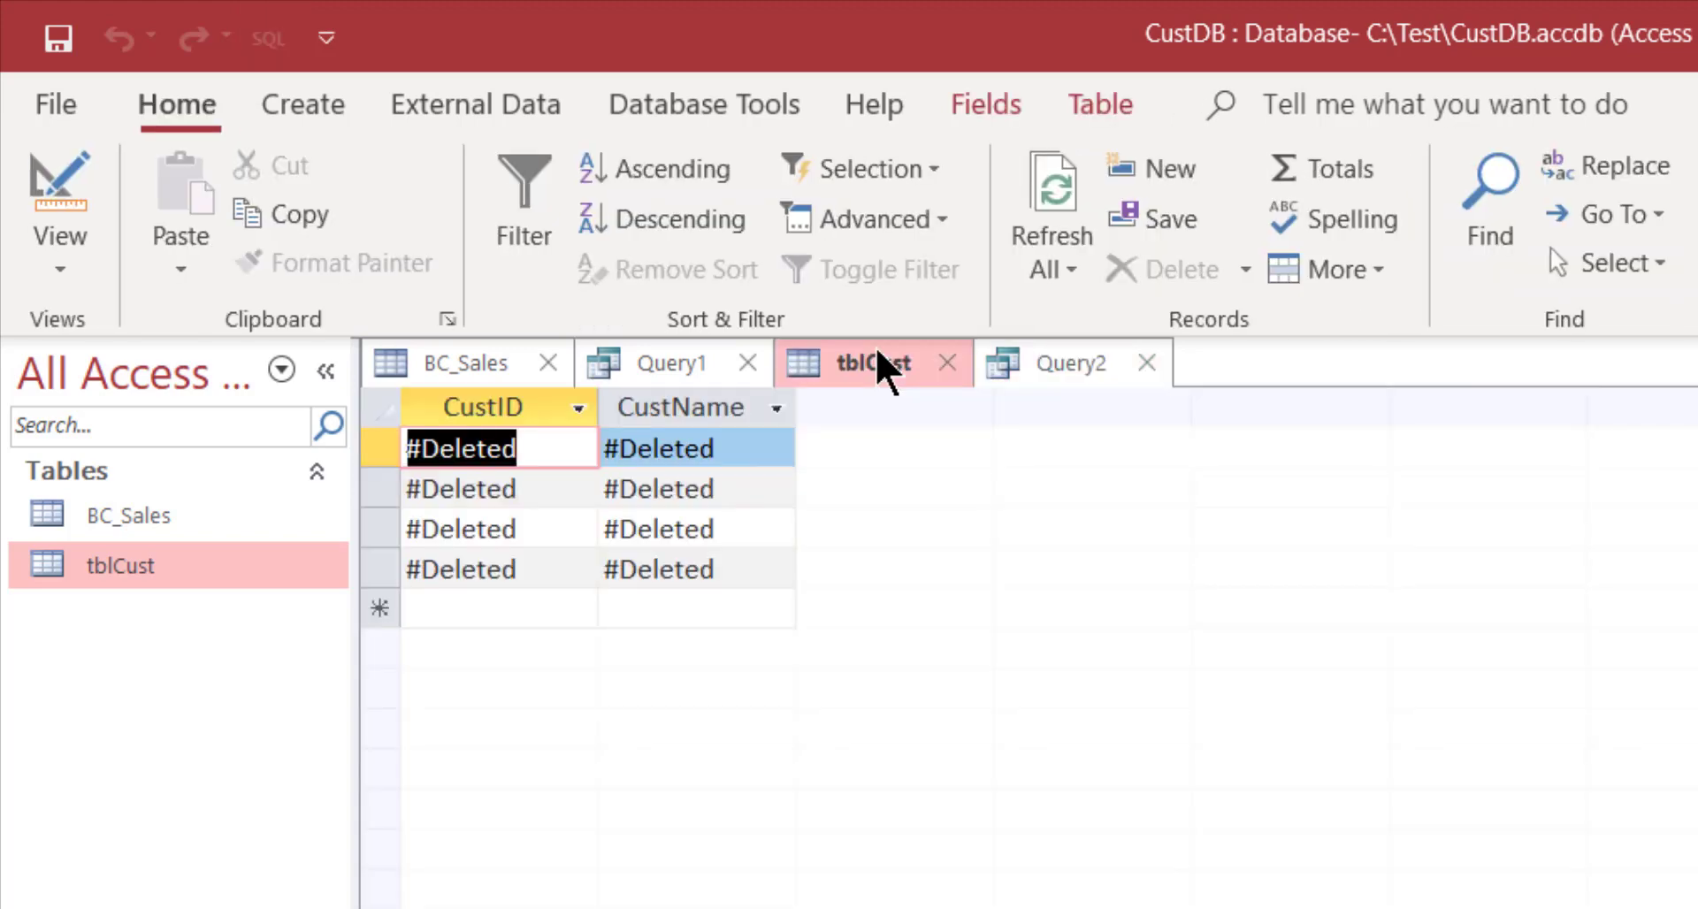
pyautogui.moveTo(1049, 200)
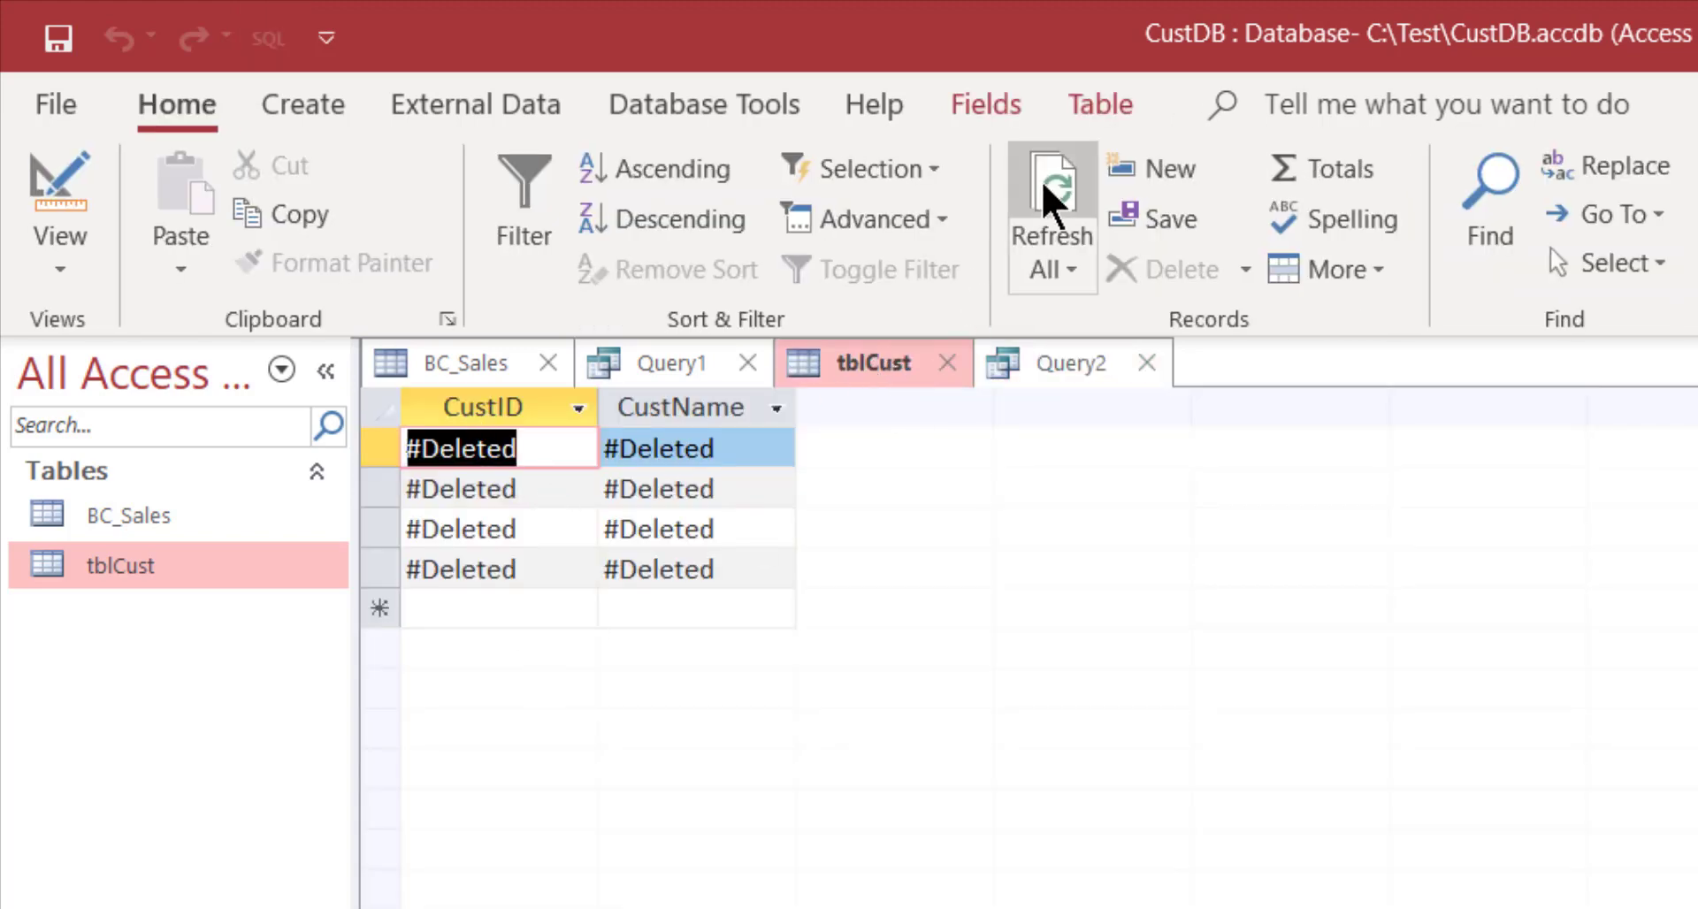
# Step: Refresh tblCust so all four records show as #Deleted
pyautogui.click(1049, 205)
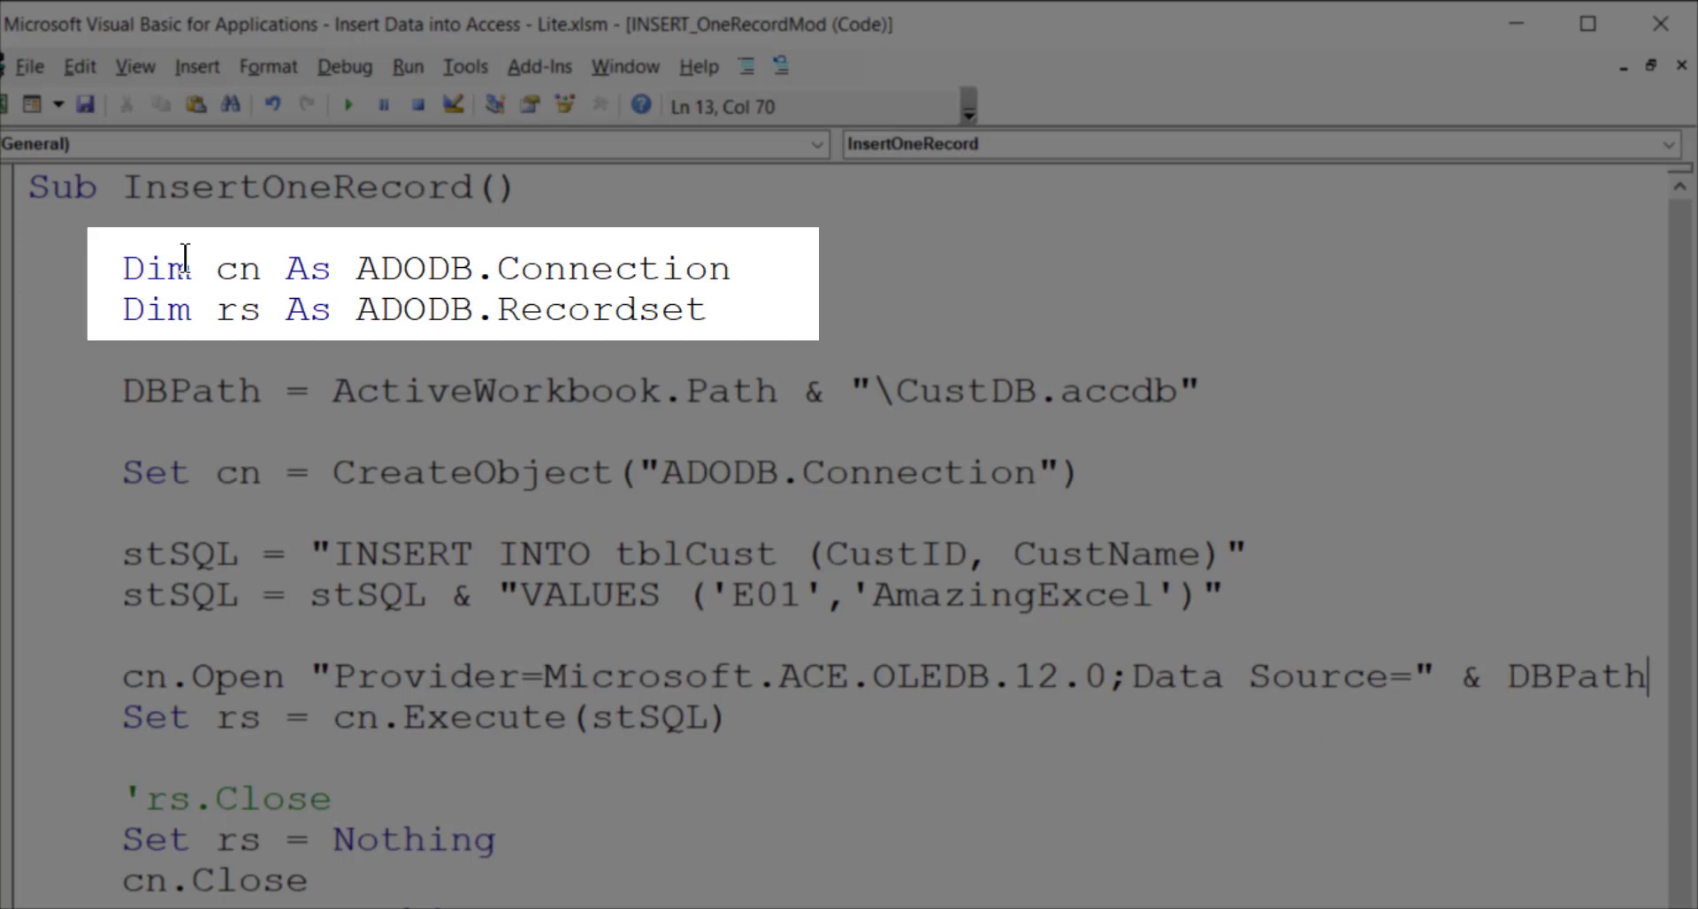
pyautogui.moveTo(727, 309)
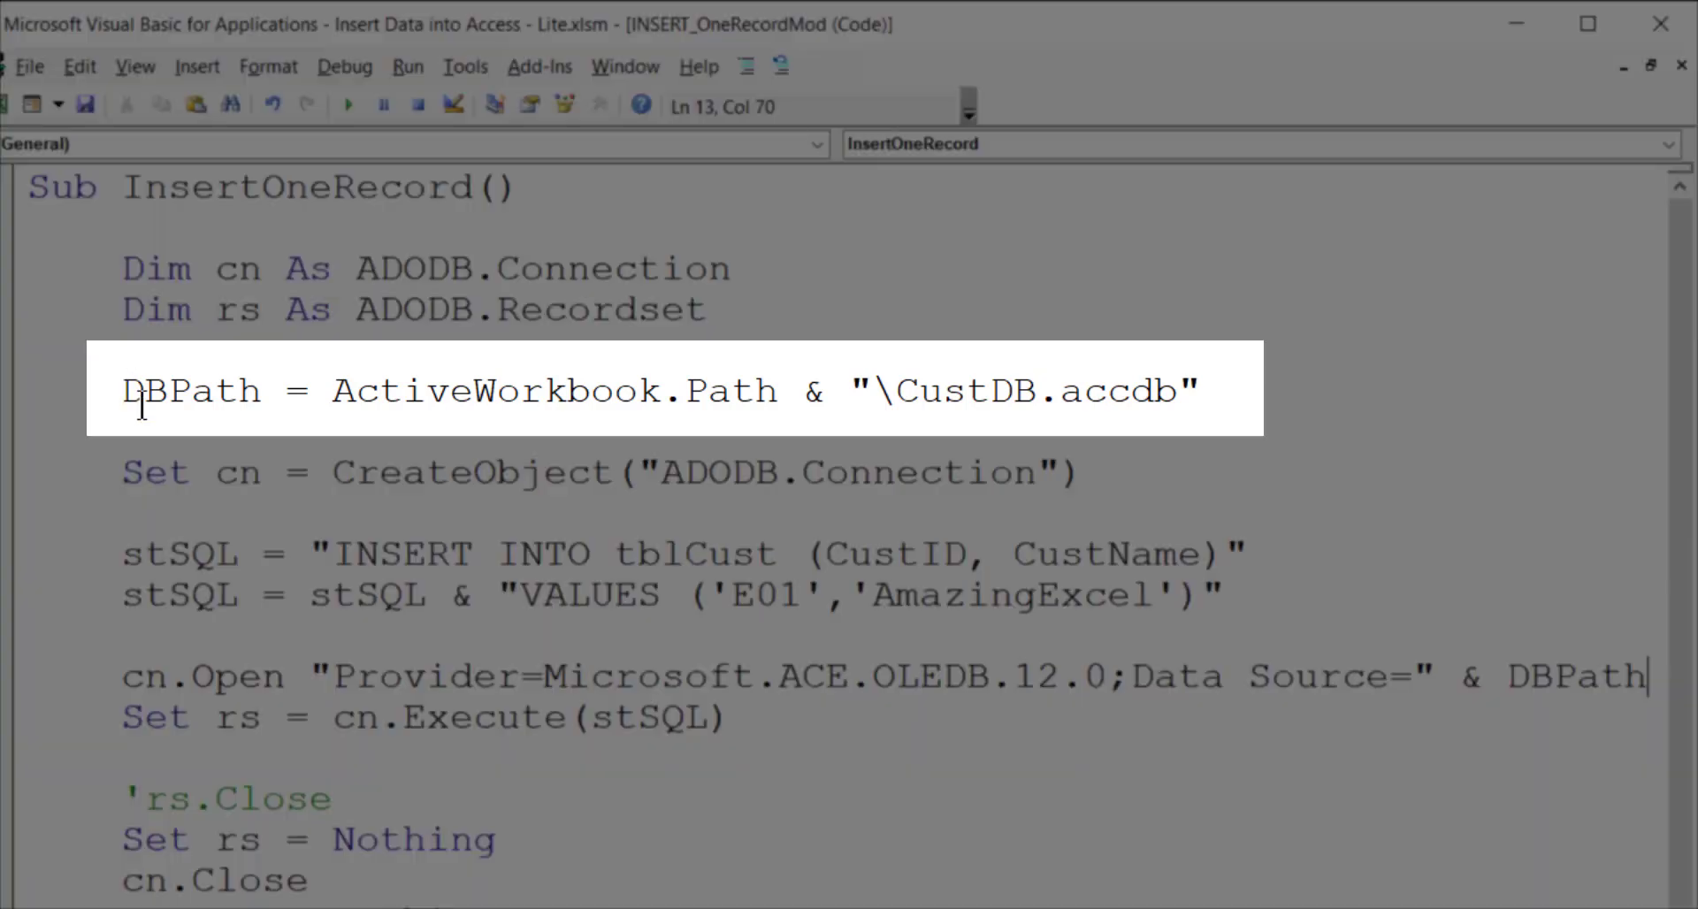
pyautogui.moveTo(499, 373)
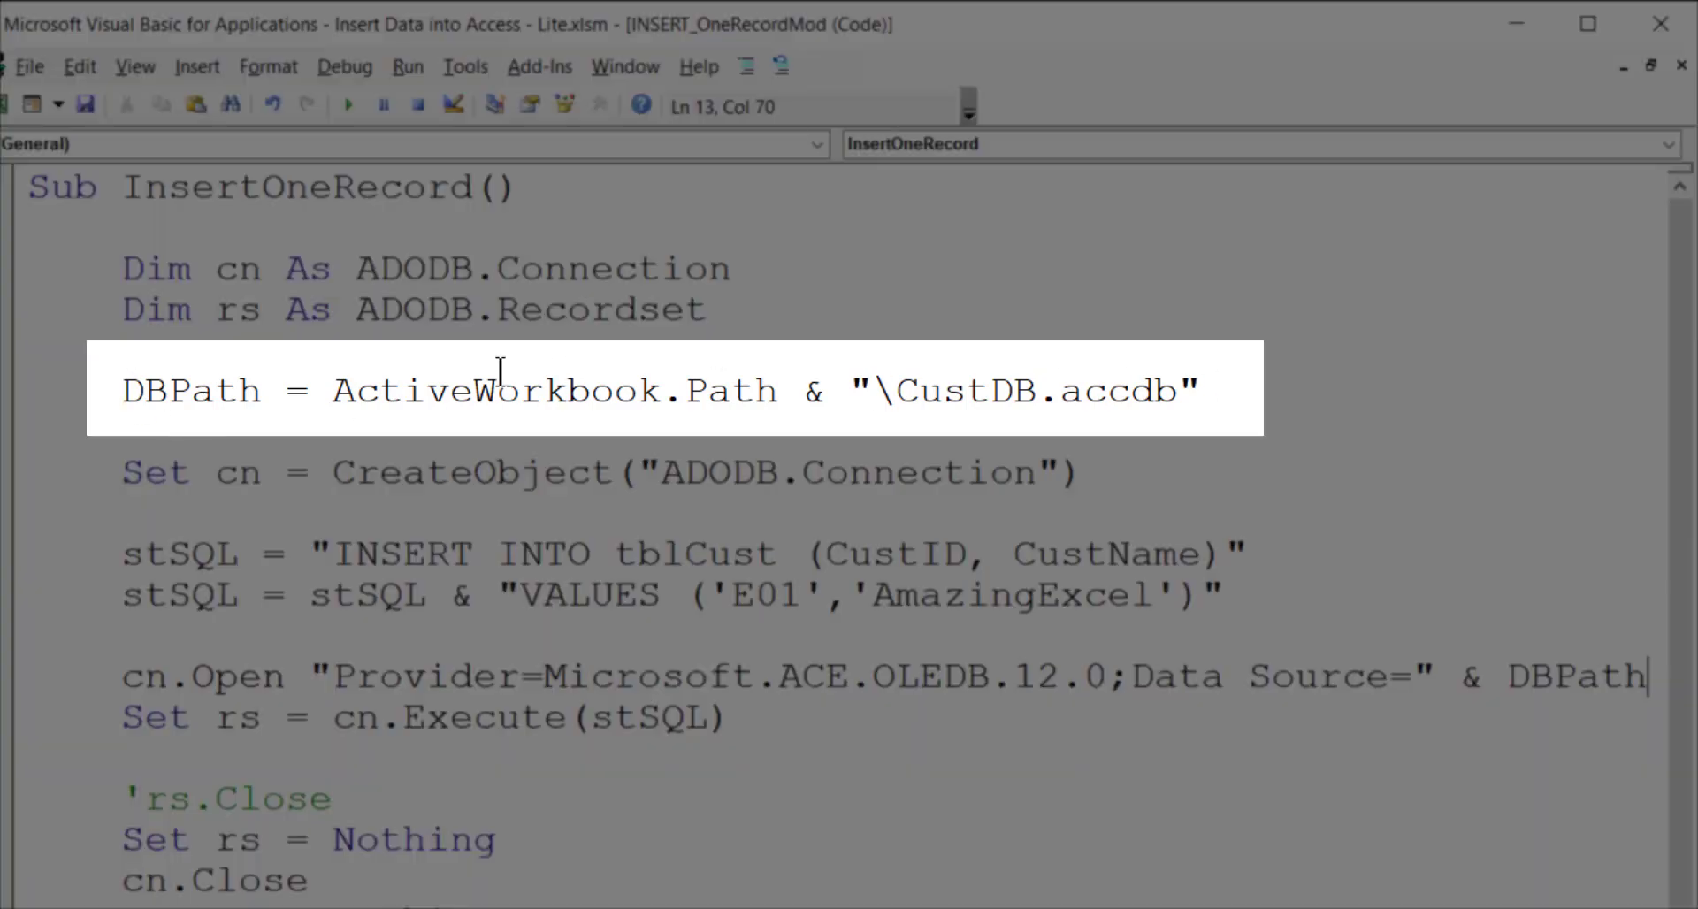
pyautogui.moveTo(465, 420)
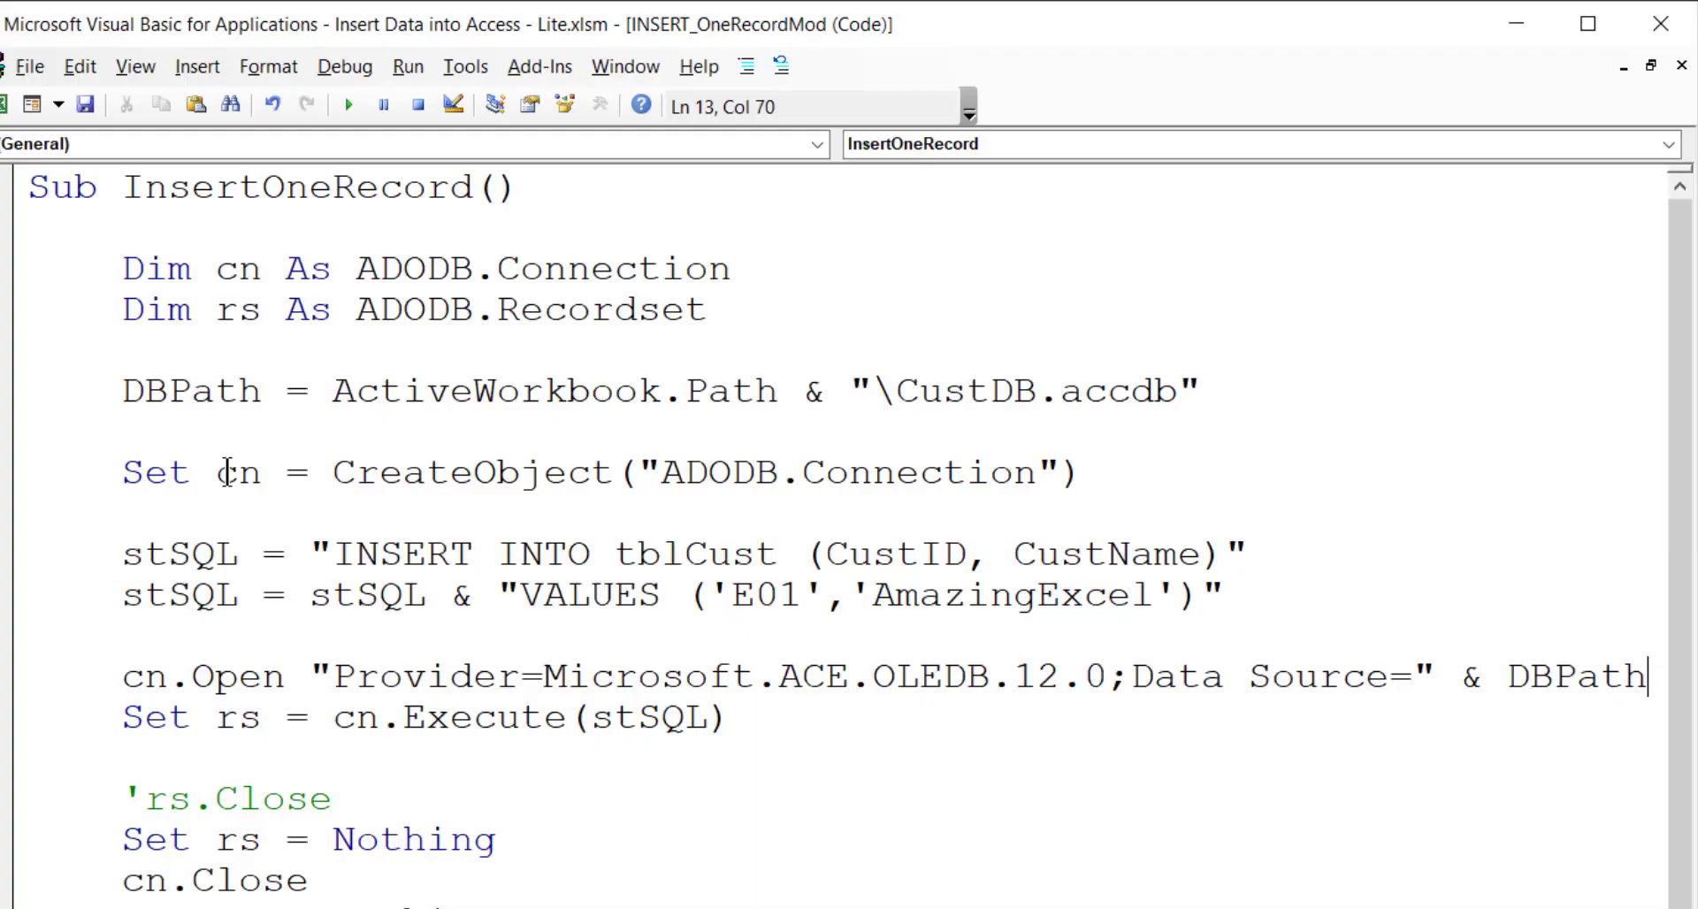
pyautogui.moveTo(214, 562)
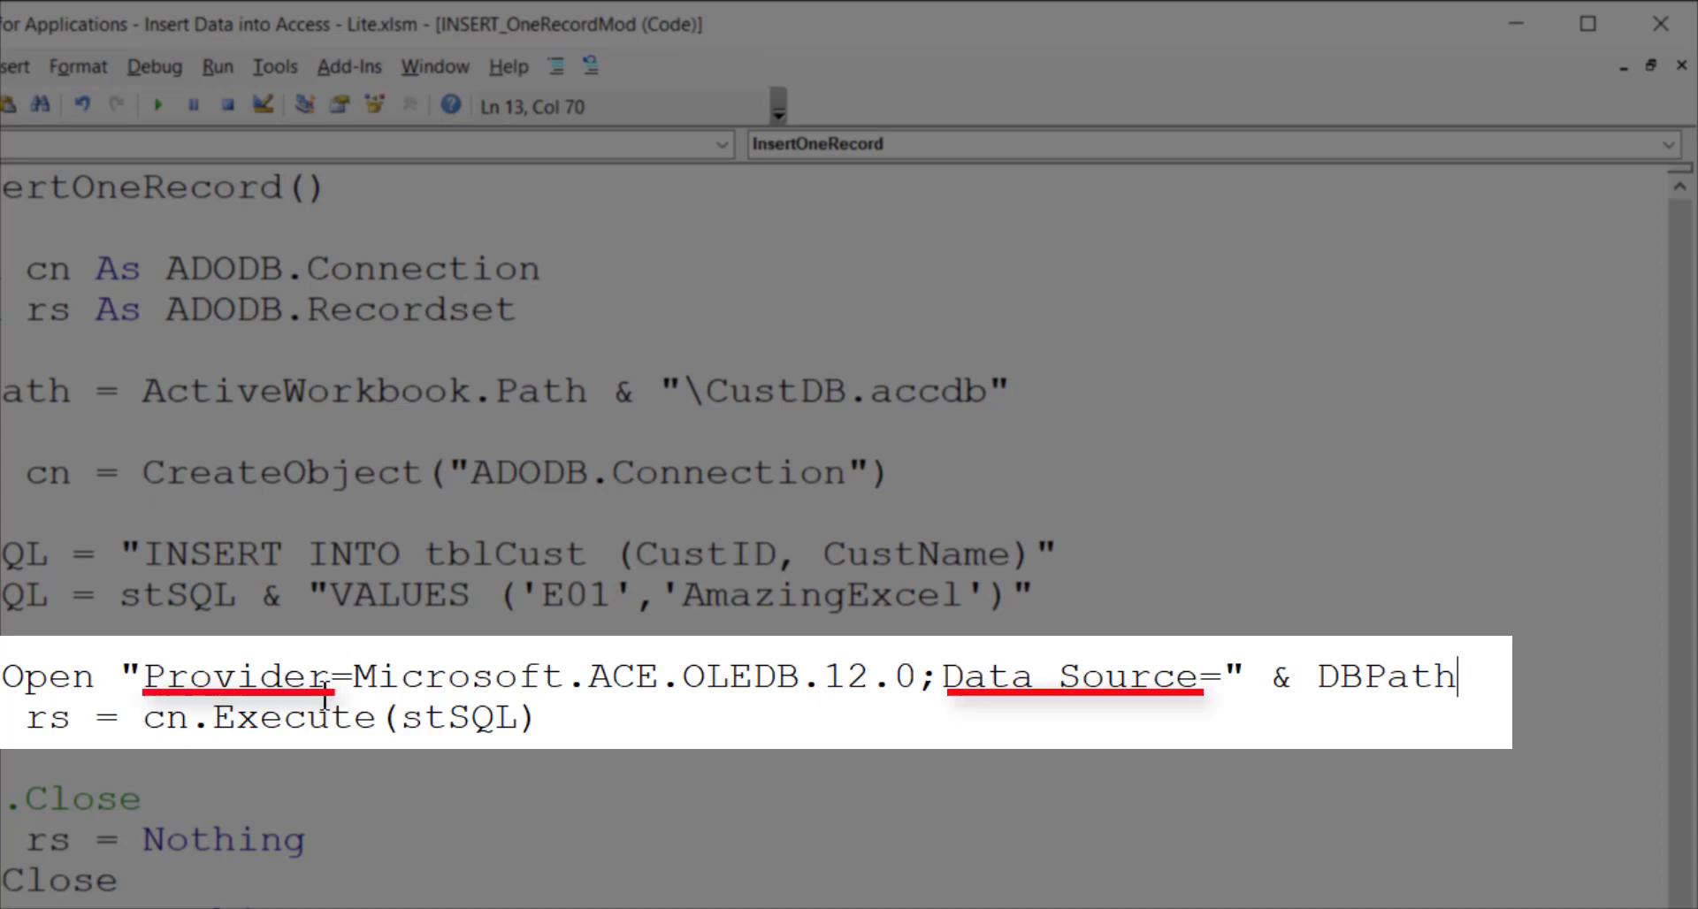
pyautogui.moveTo(1180, 694)
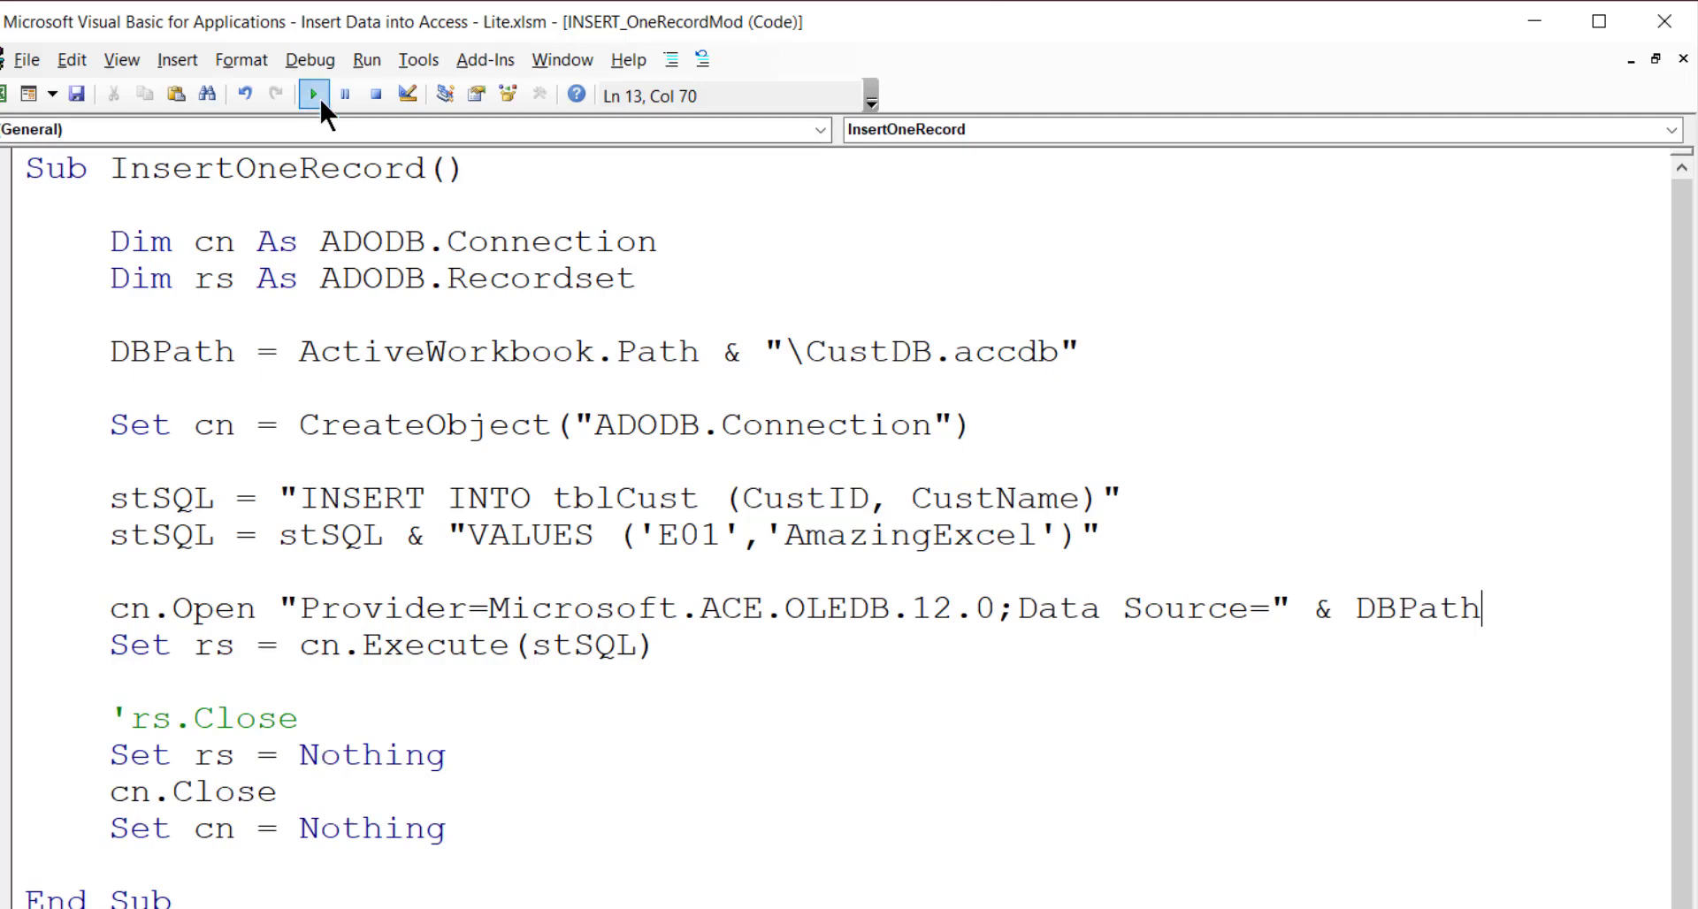
pyautogui.moveTo(311, 95)
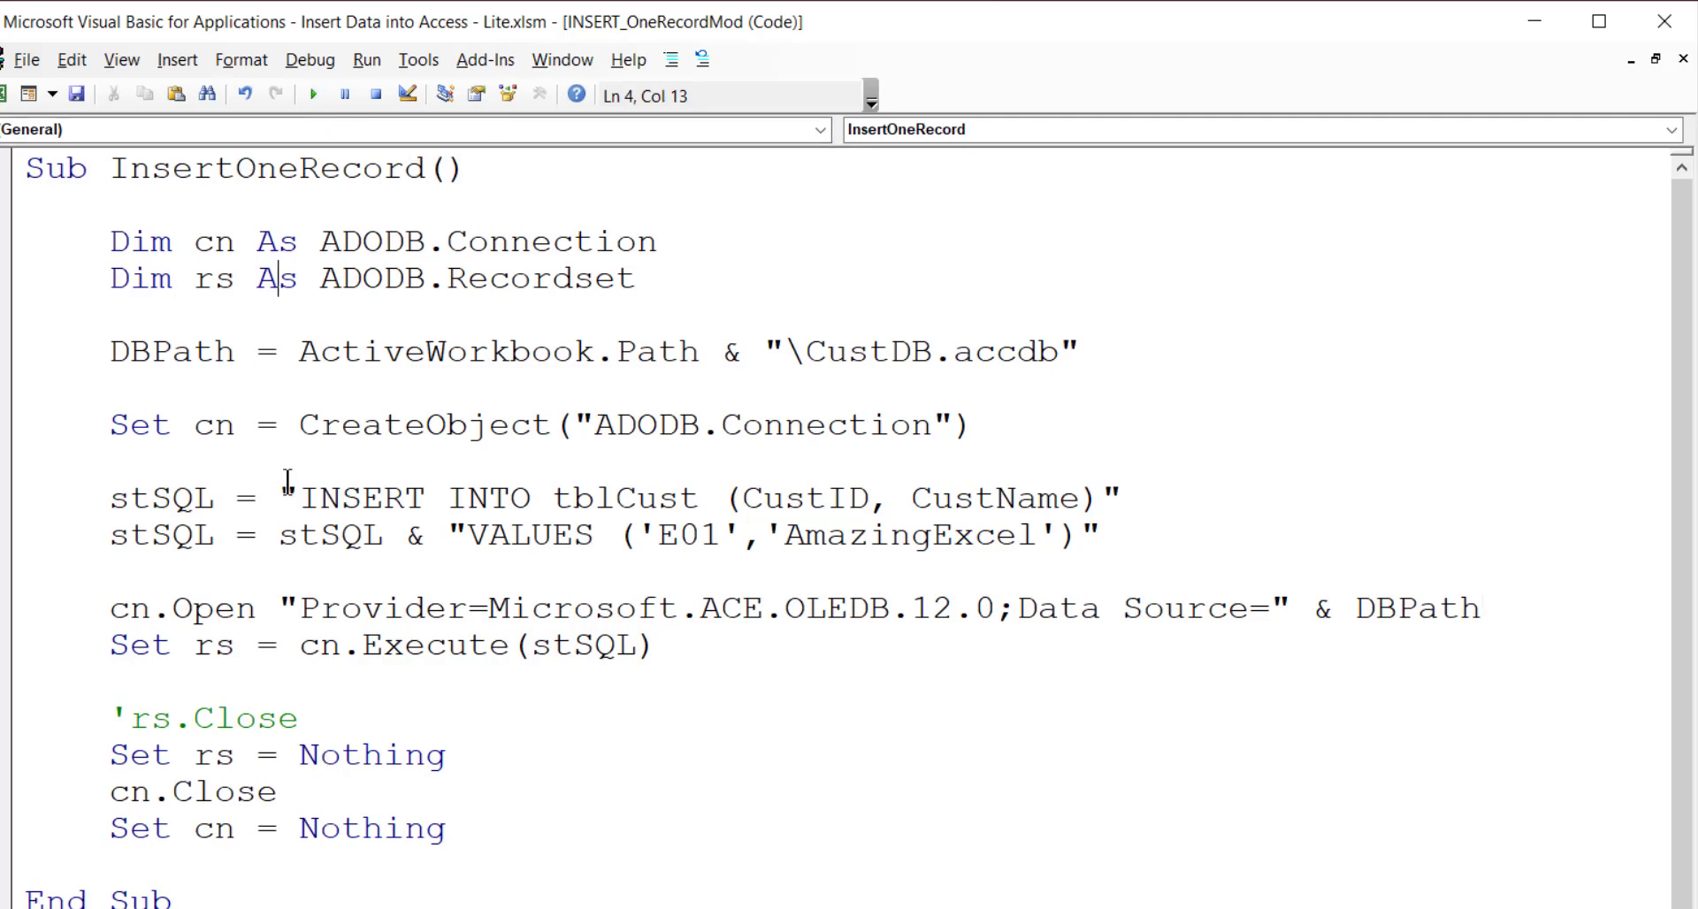
pyautogui.moveTo(315, 95)
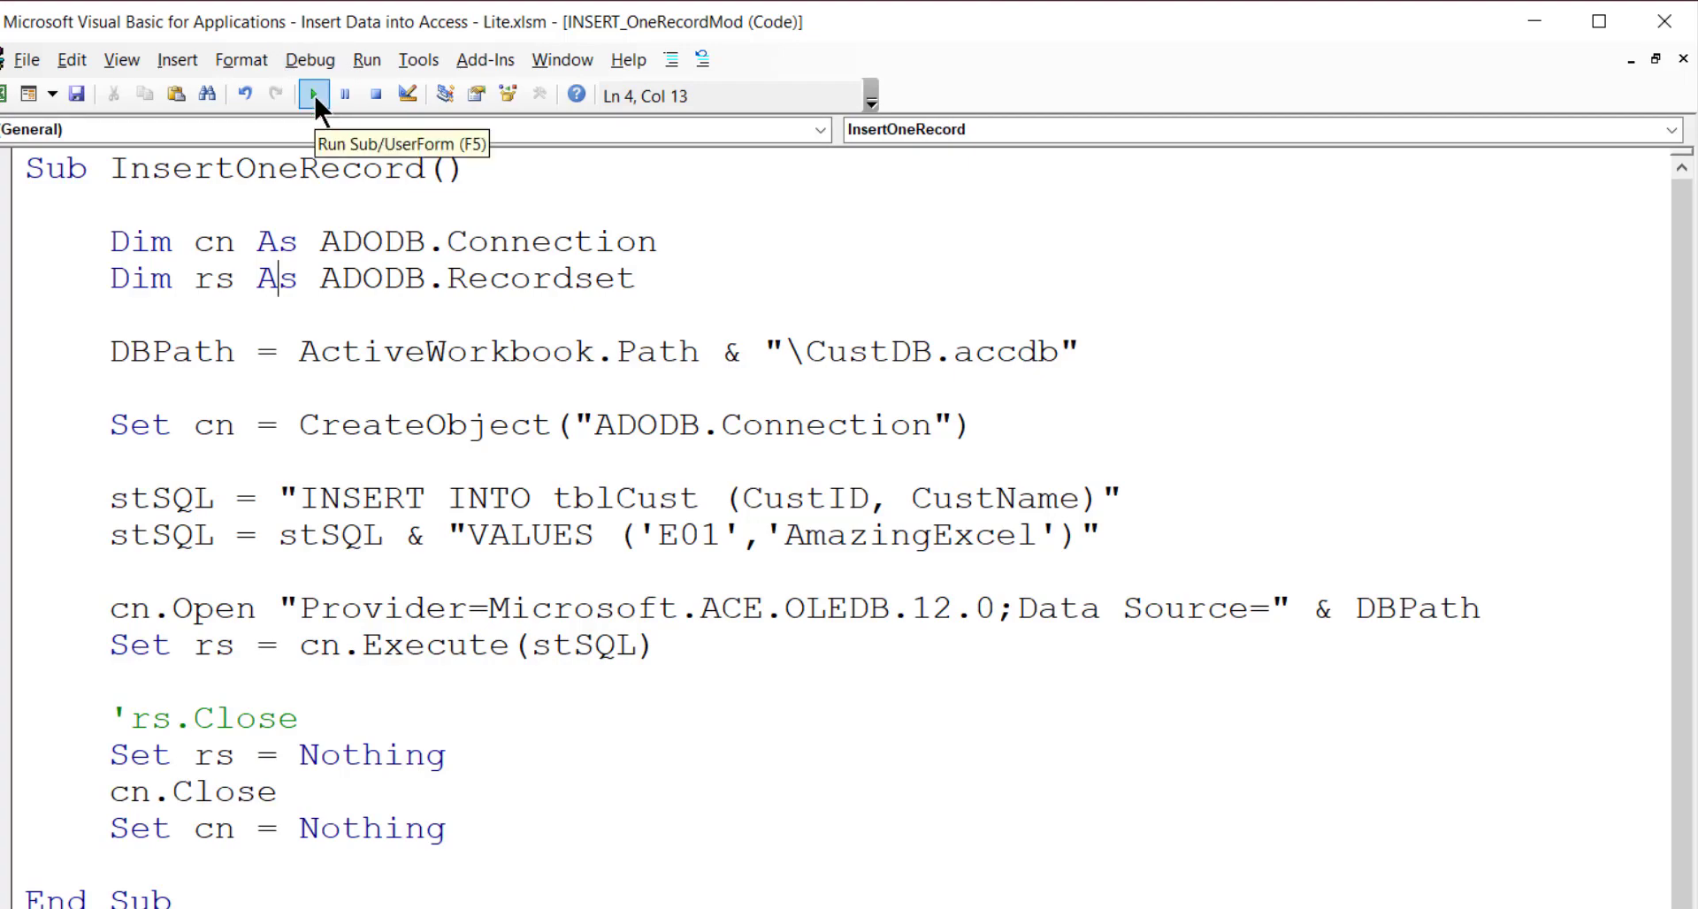
# Step: Run the InsertOneRecord macro to add the E01/AmazingExcel record
pyautogui.click(315, 95)
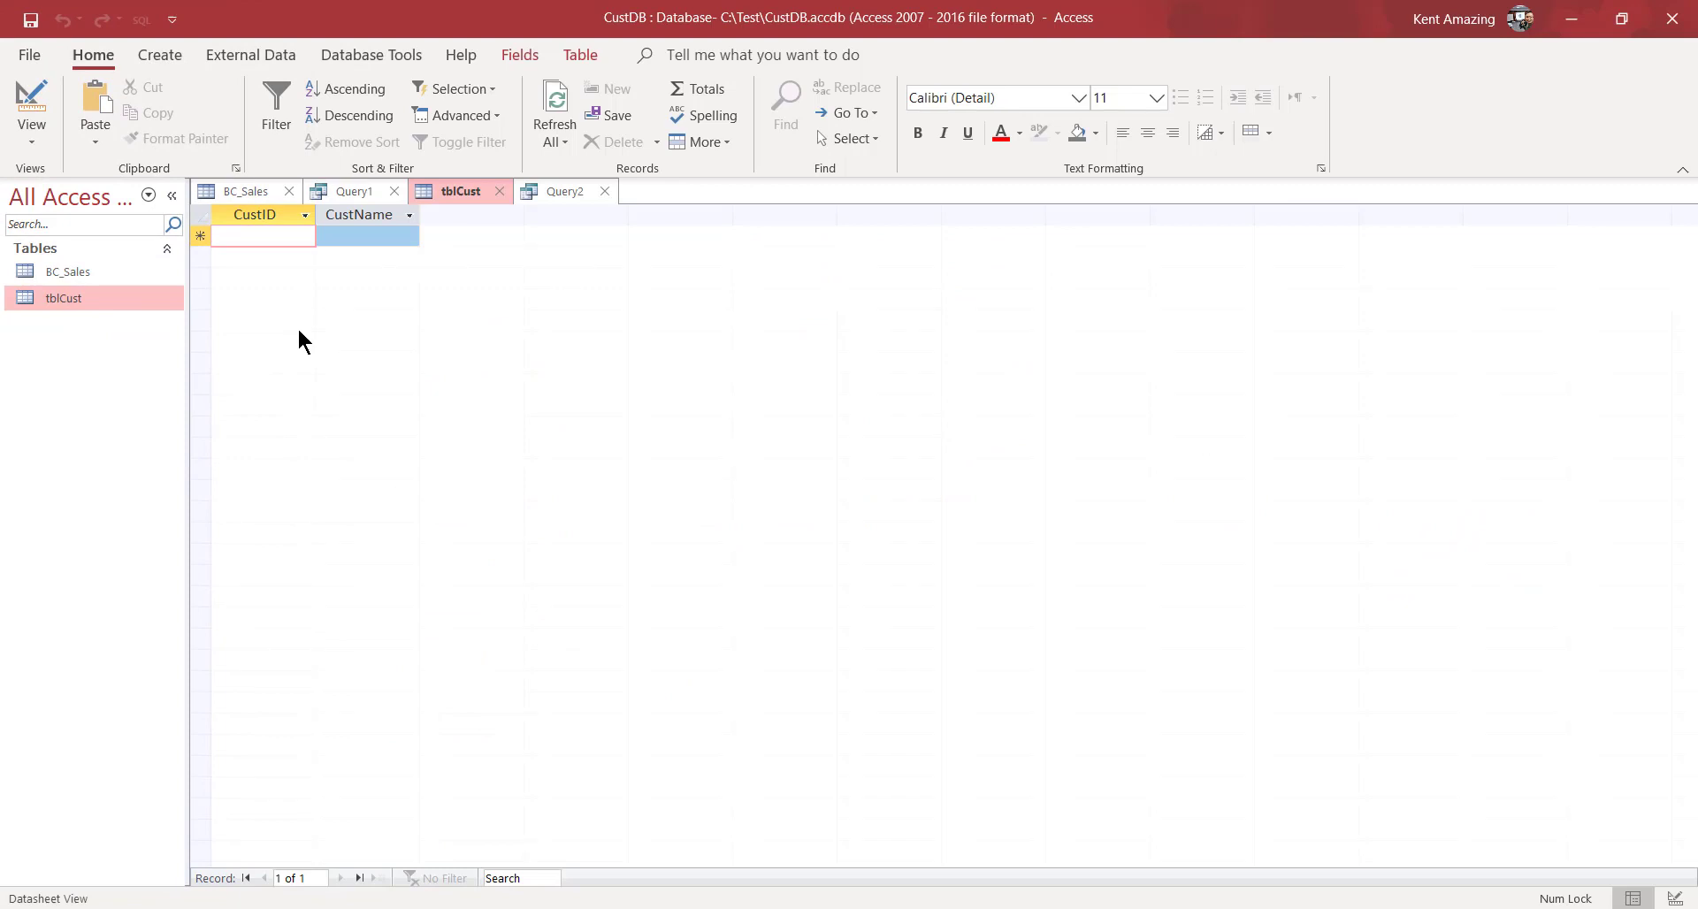
pyautogui.moveTo(554, 103)
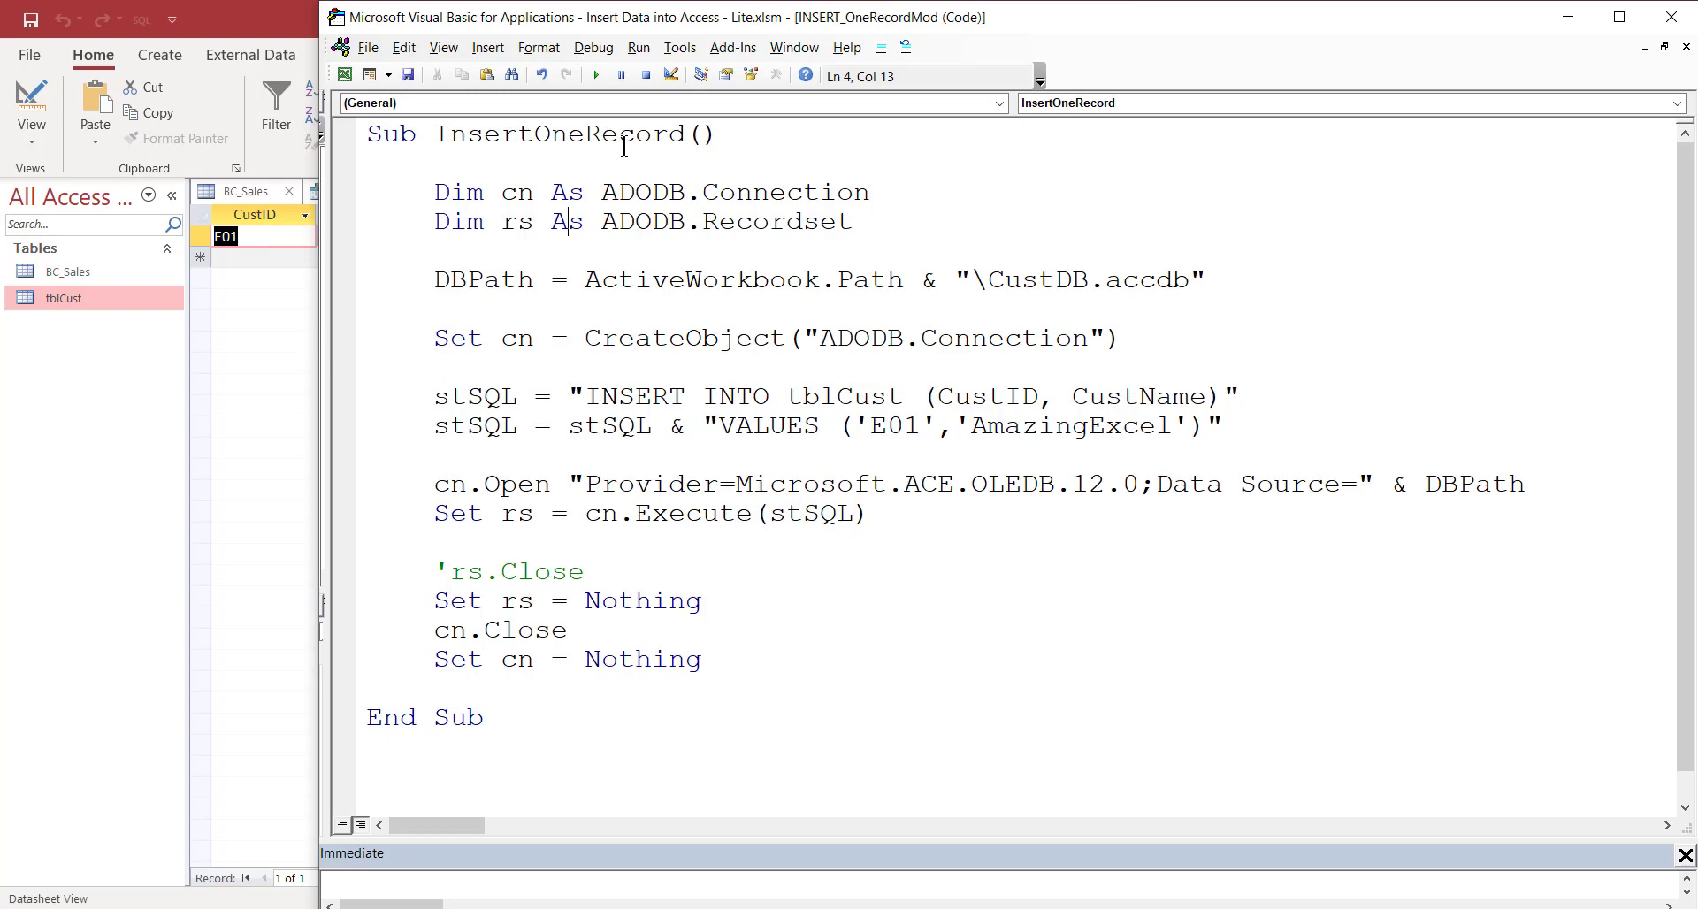
pyautogui.moveTo(329, 248)
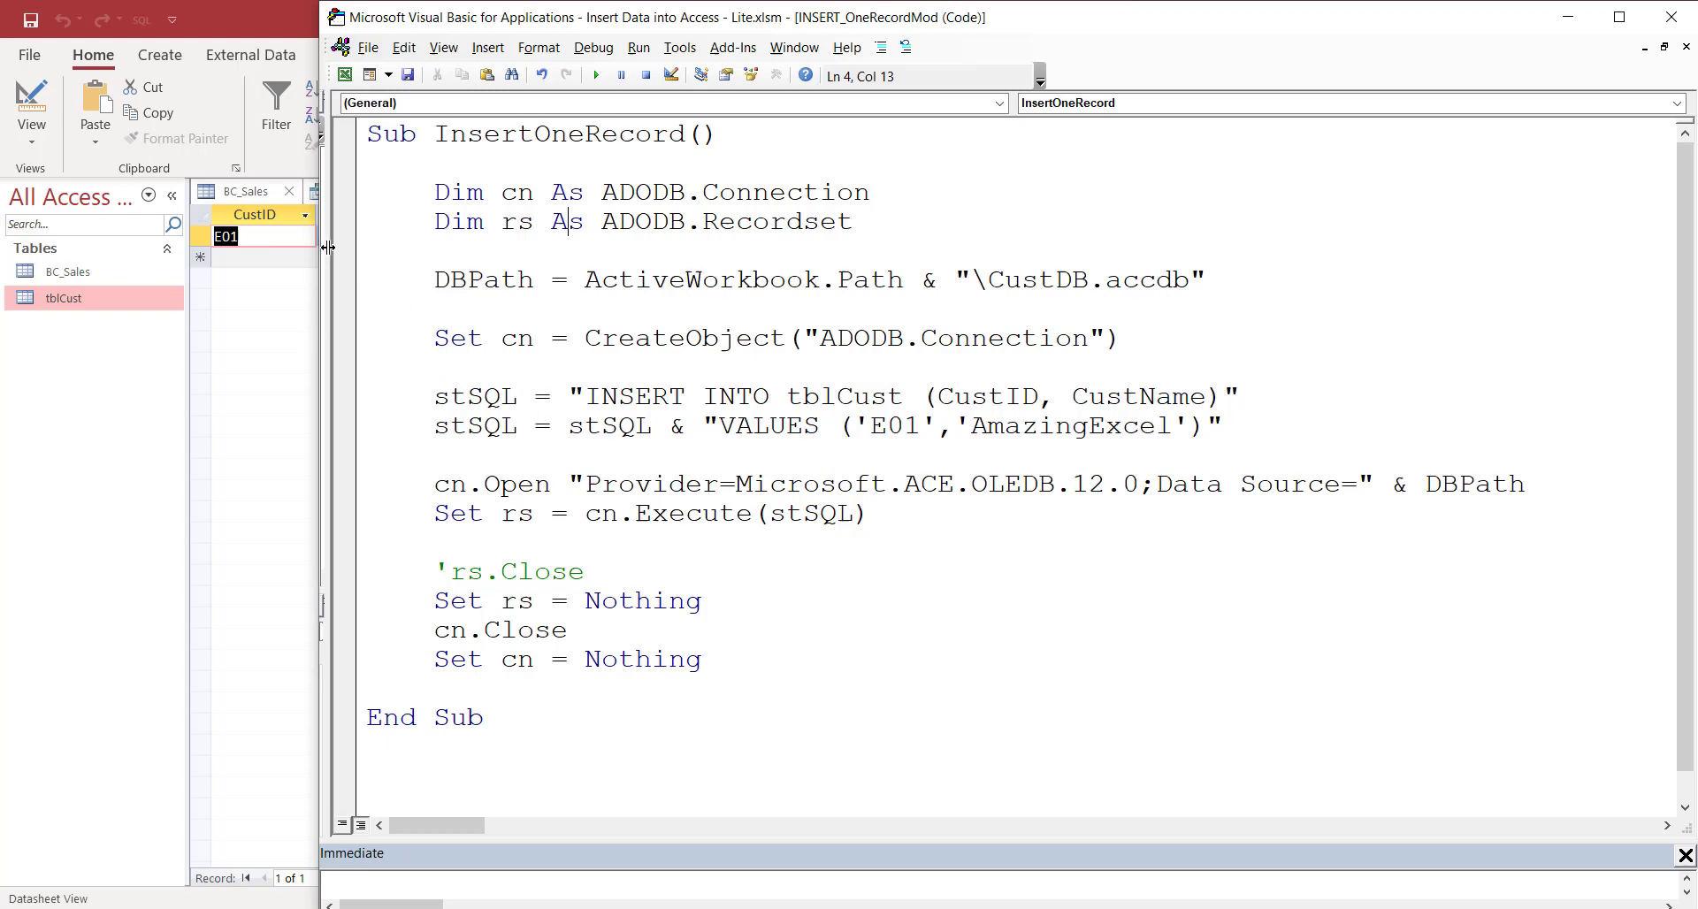